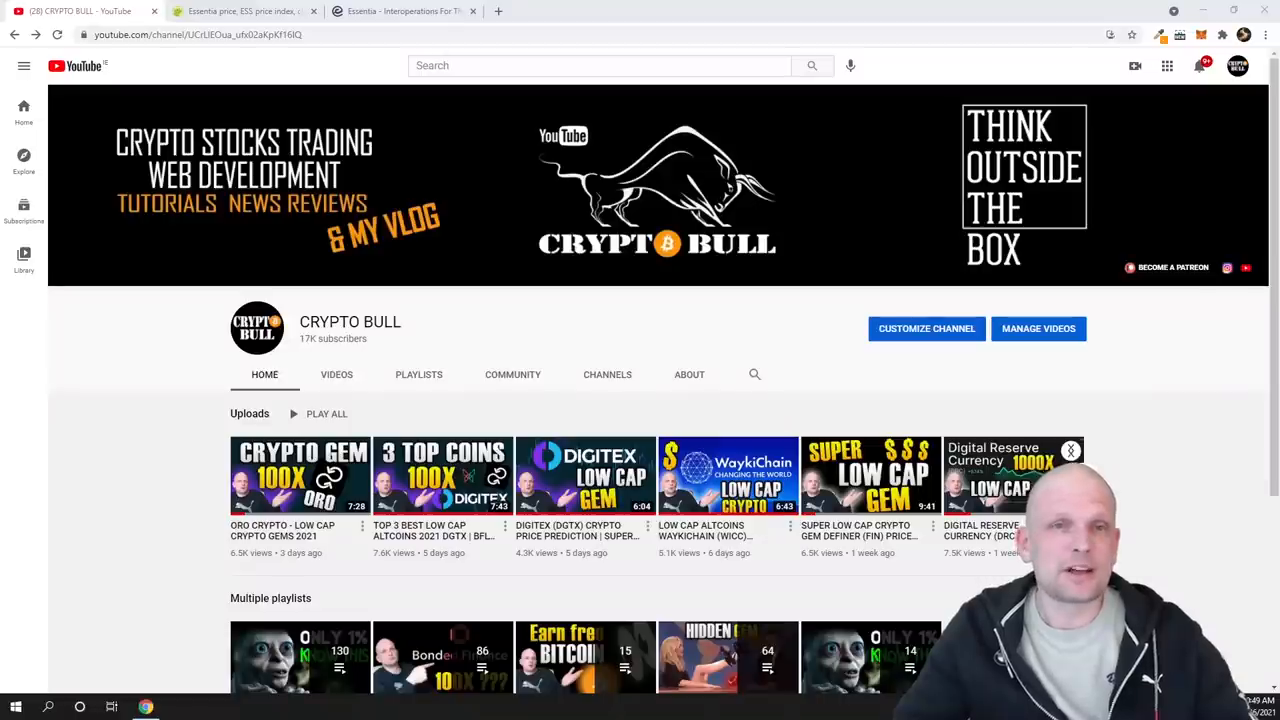
# Step: Switch from the YouTube channel to the CoinGecko Essentia (ESS) price page
pyautogui.click(244, 12)
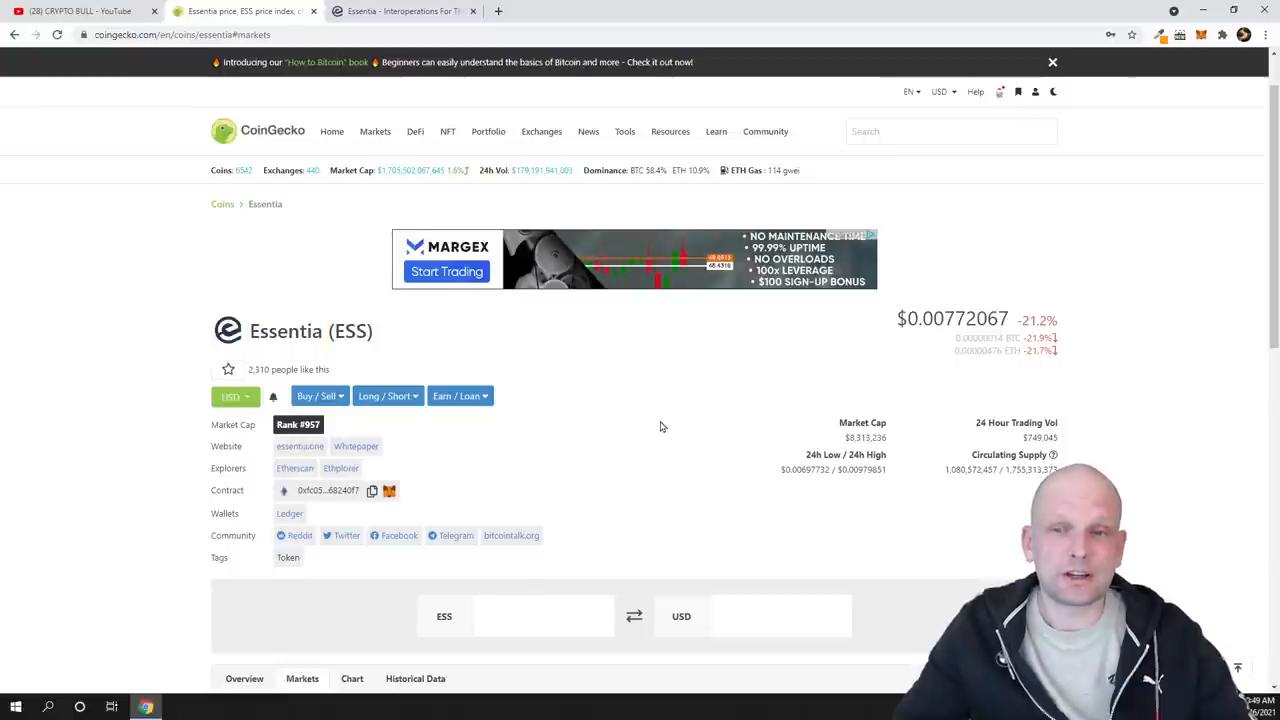
# Step: Scroll down the Essentia page before moving on to the TradingView BTCUSD hourly chart
pyautogui.scroll(-3)
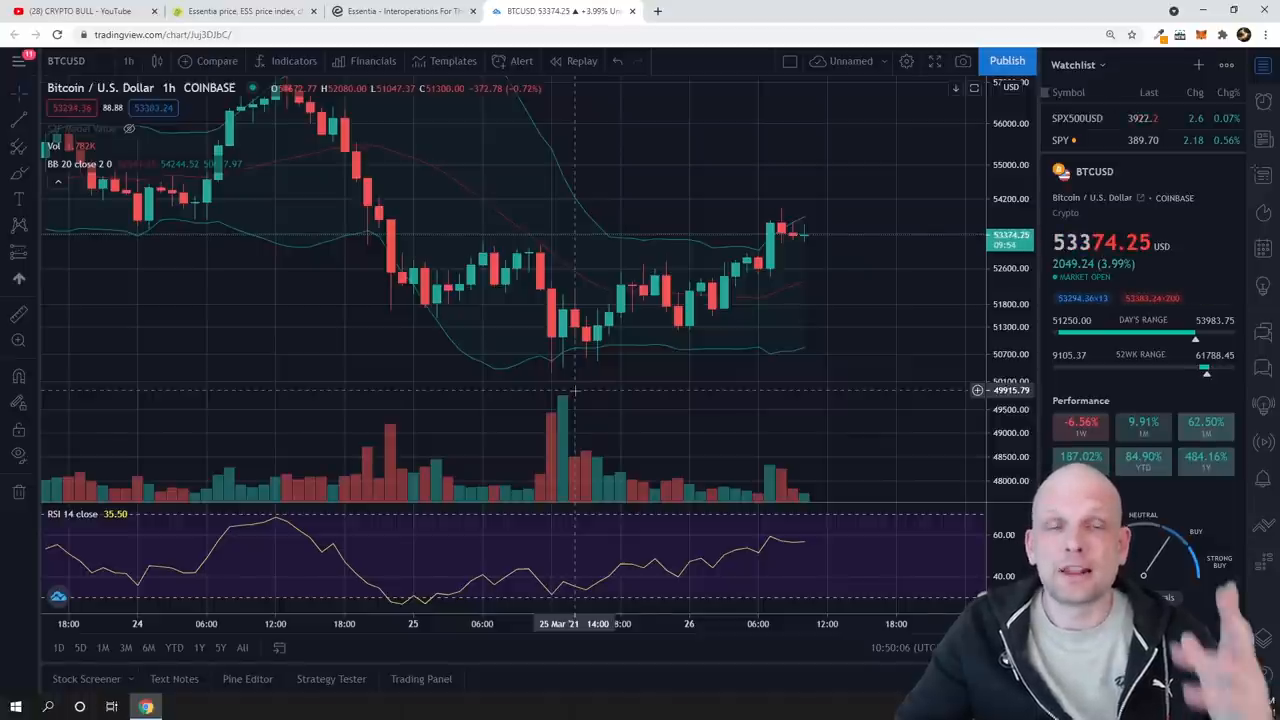
pyautogui.click(400, 12)
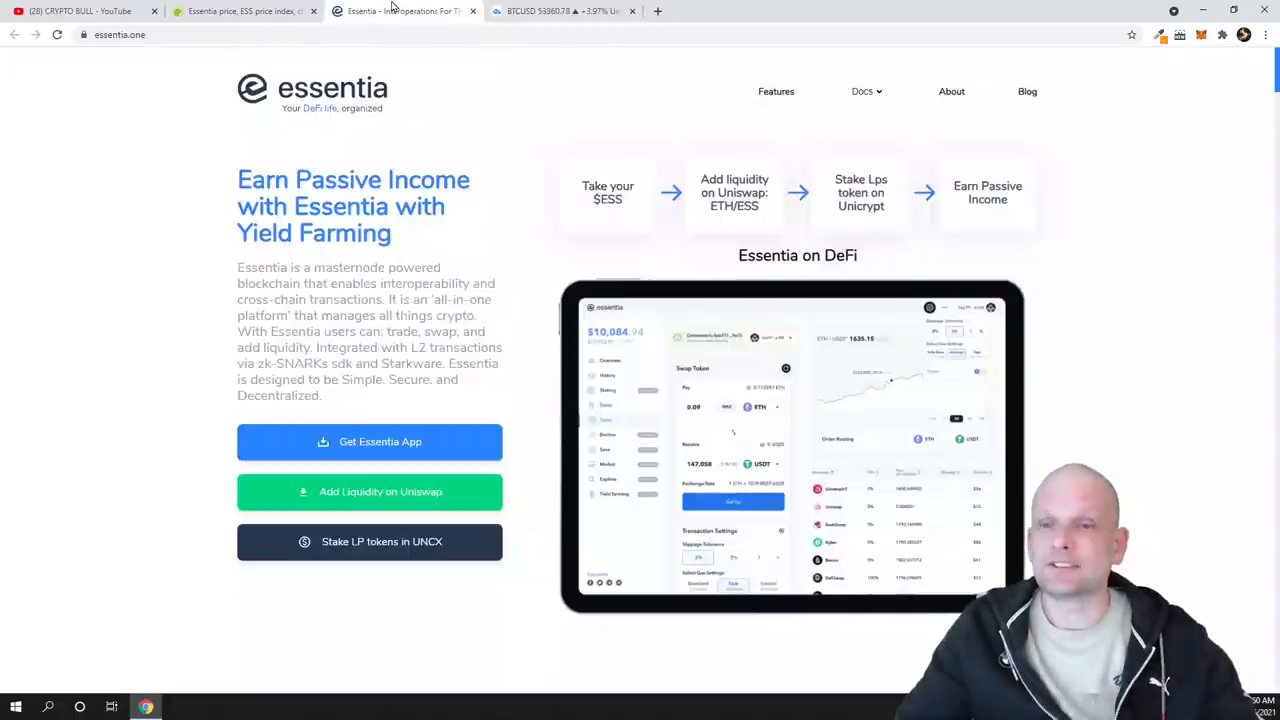
pyautogui.click(240, 12)
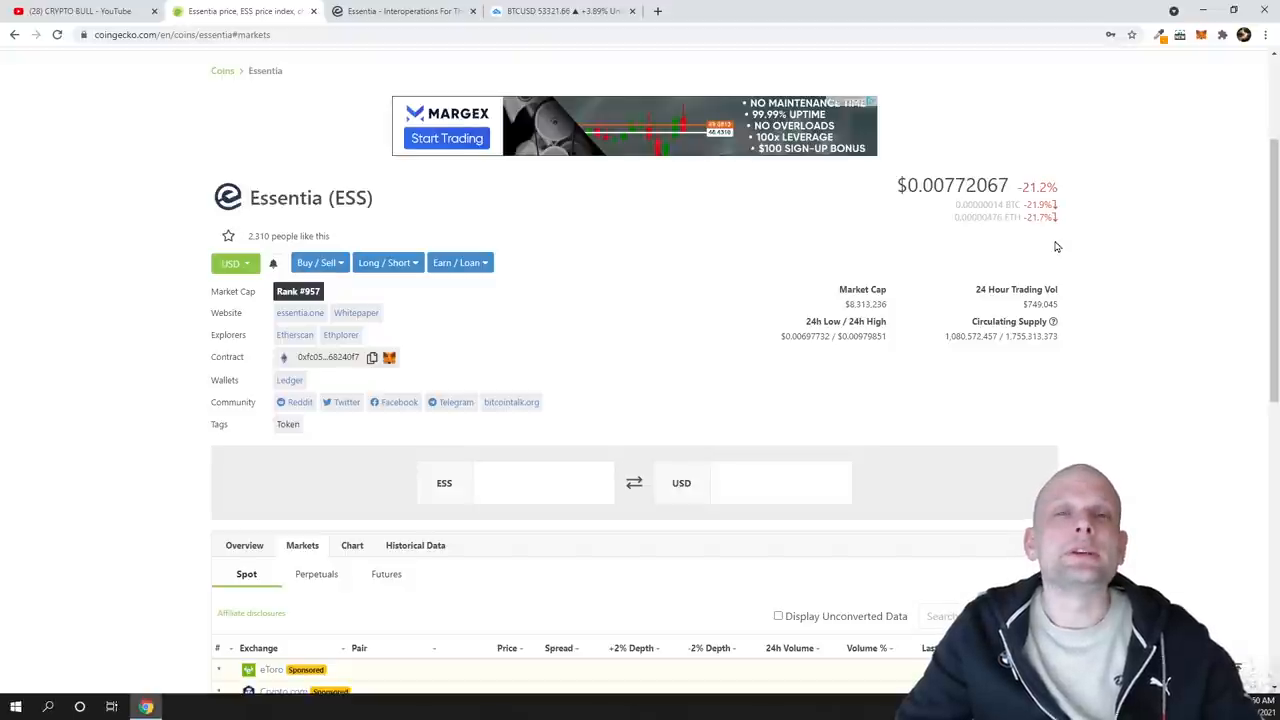
pyautogui.moveTo(952, 252)
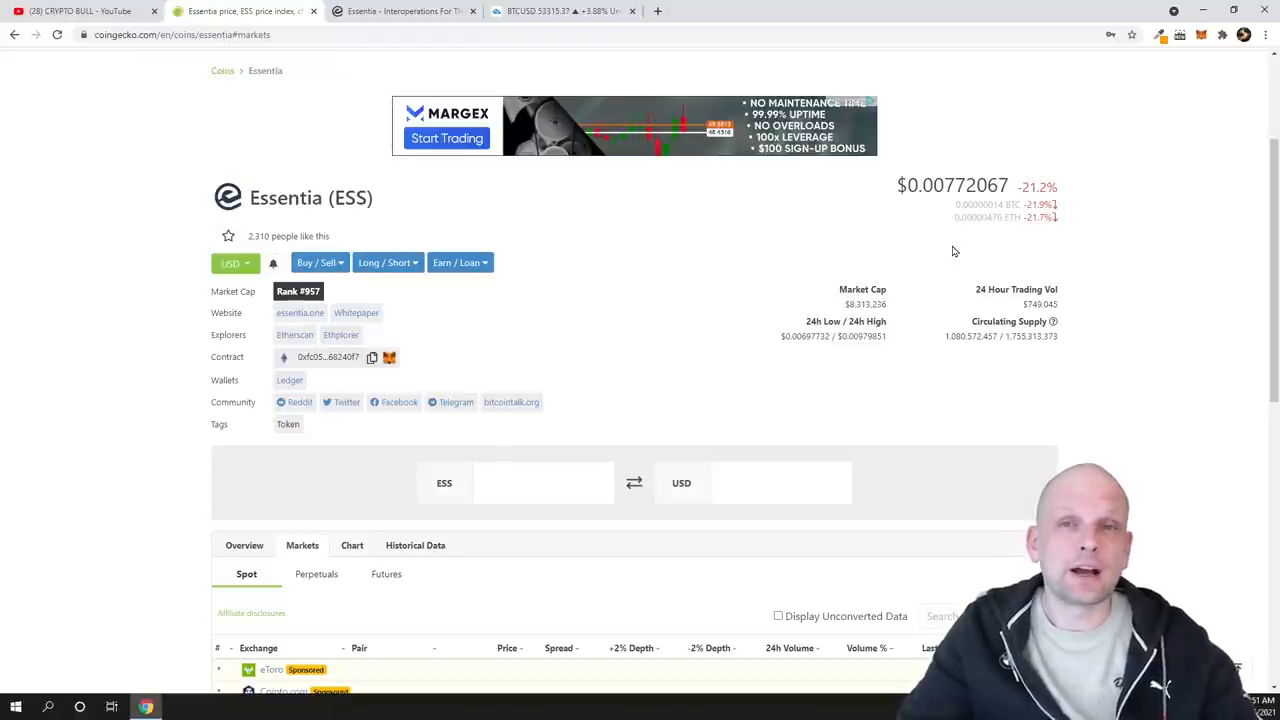
pyautogui.moveTo(656, 270)
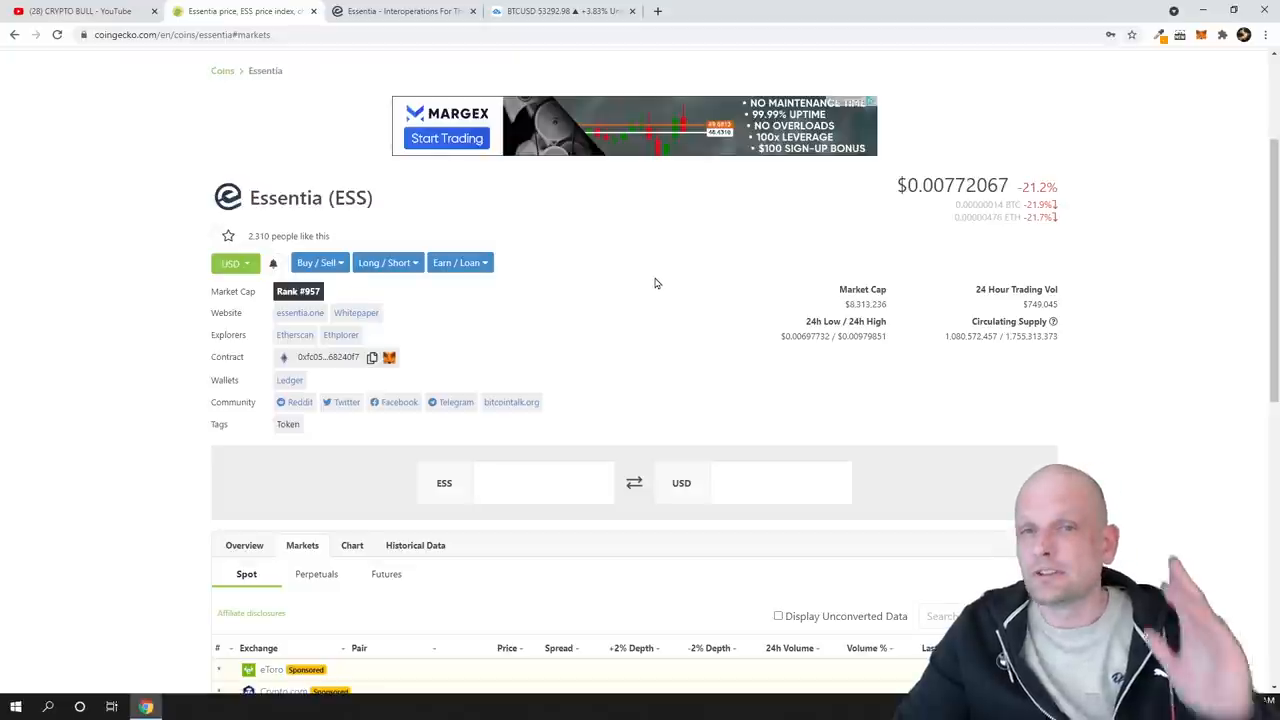
pyautogui.click(560, 12)
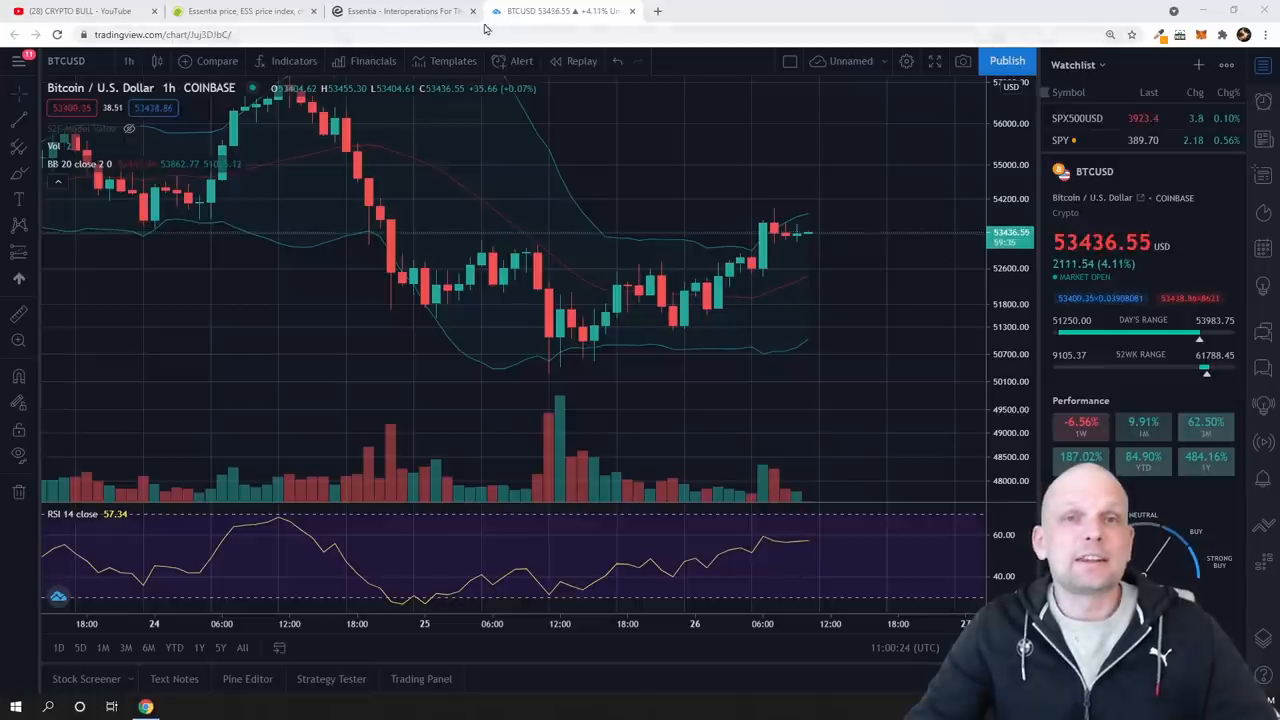
# Step: Return to the CoinGecko Essentia page and highlight the 1.76 billion total supply figure
pyautogui.click(400, 12)
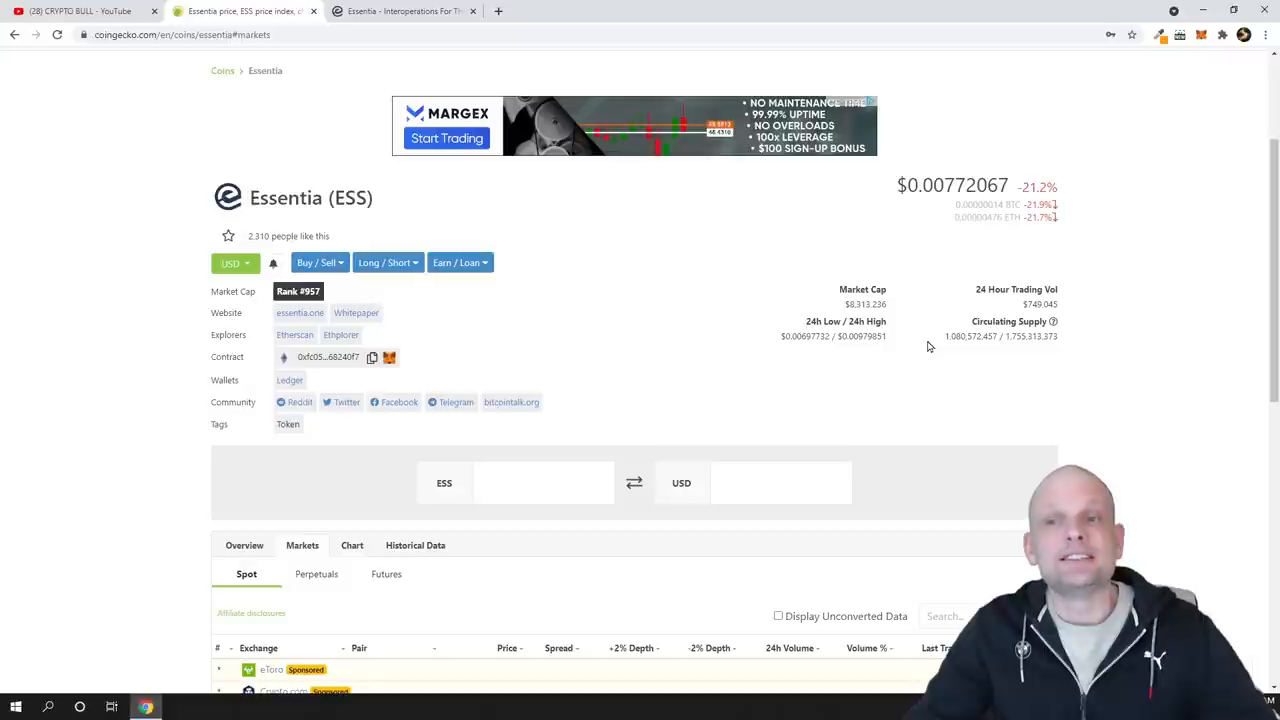
pyautogui.moveTo(956, 352)
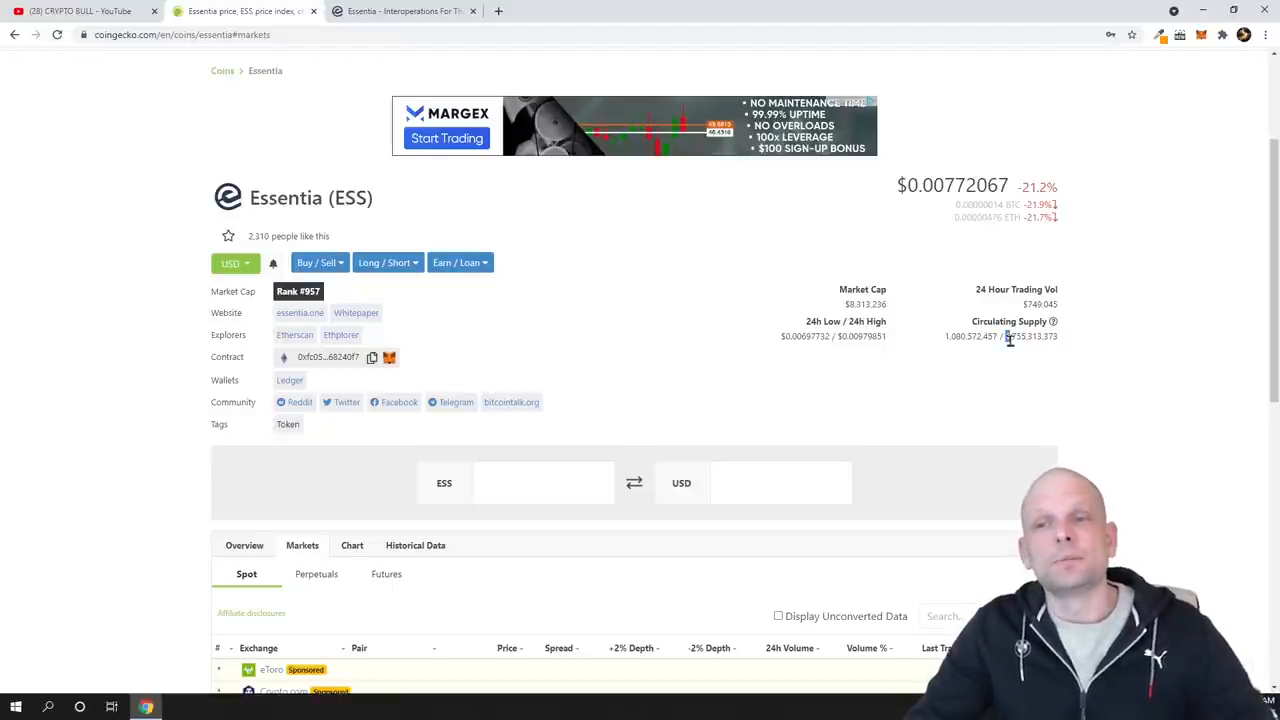
pyautogui.doubleClick(1030, 336)
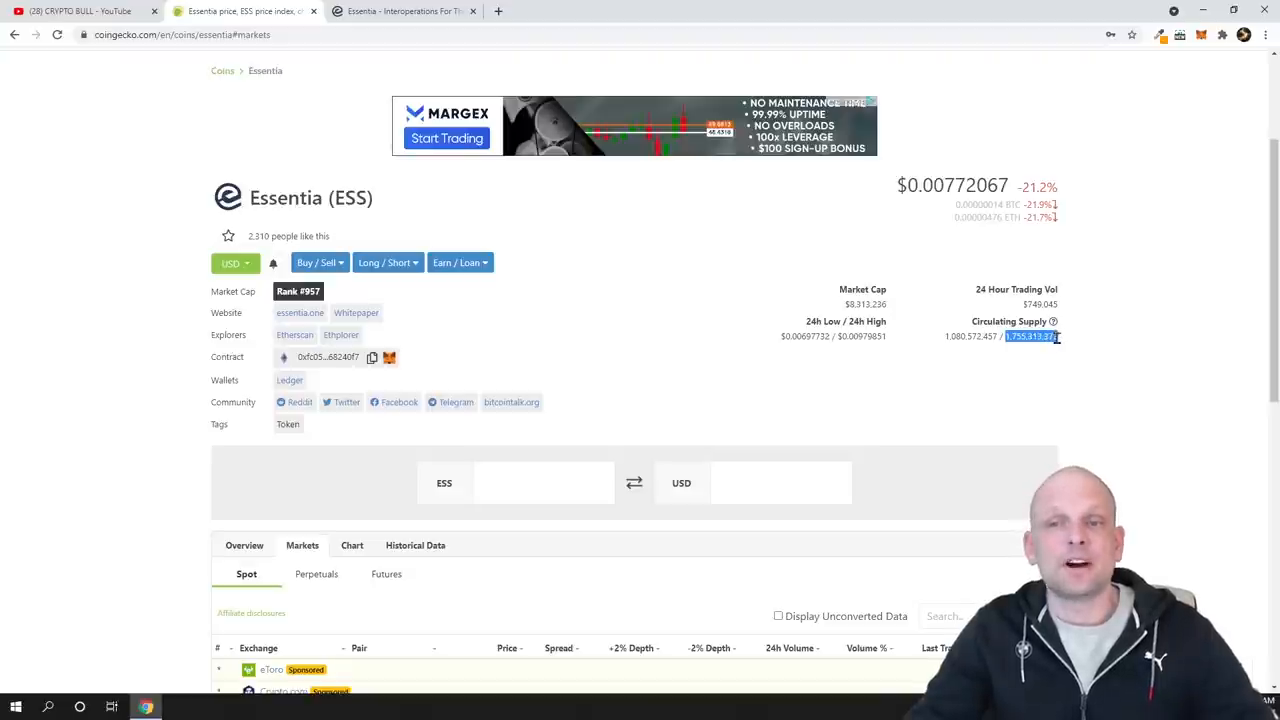
pyautogui.moveTo(880, 258)
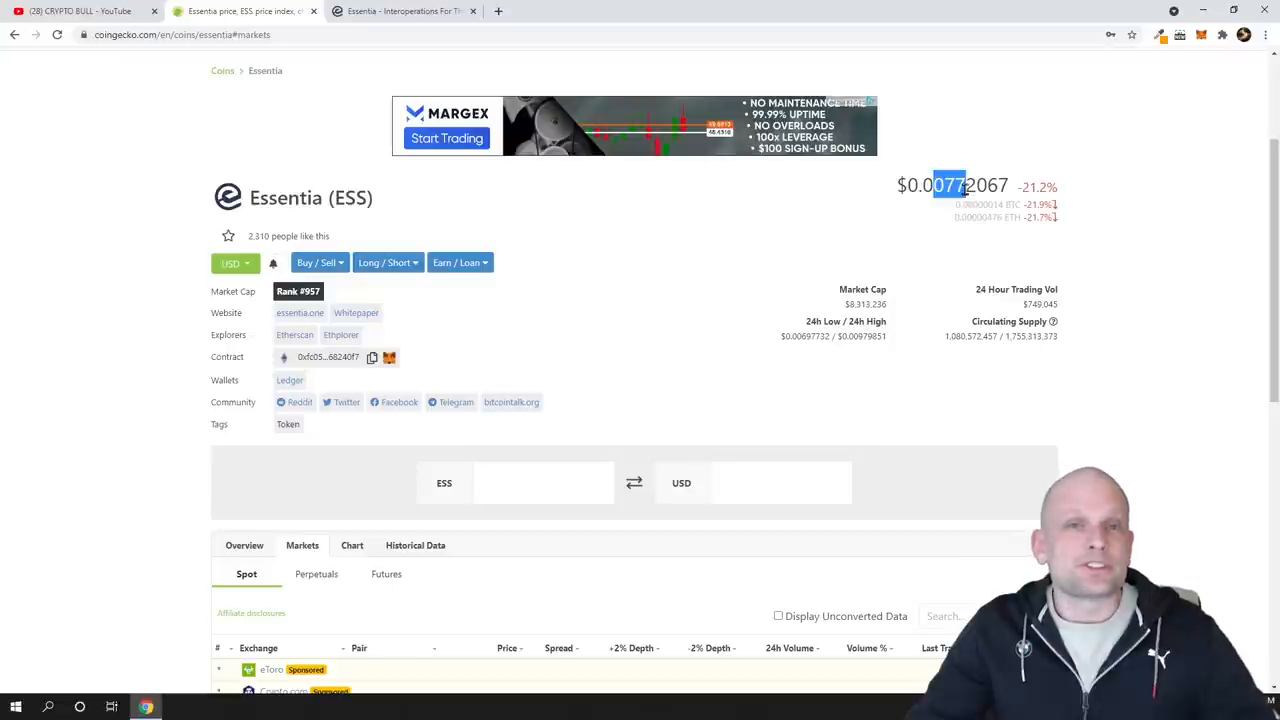
# Step: Scroll down the Essentia page to the Markets spot table listing Bitfinex, Uniswap (v2), Hotbit, Bilaxy and 1inch
pyautogui.scroll(-3)
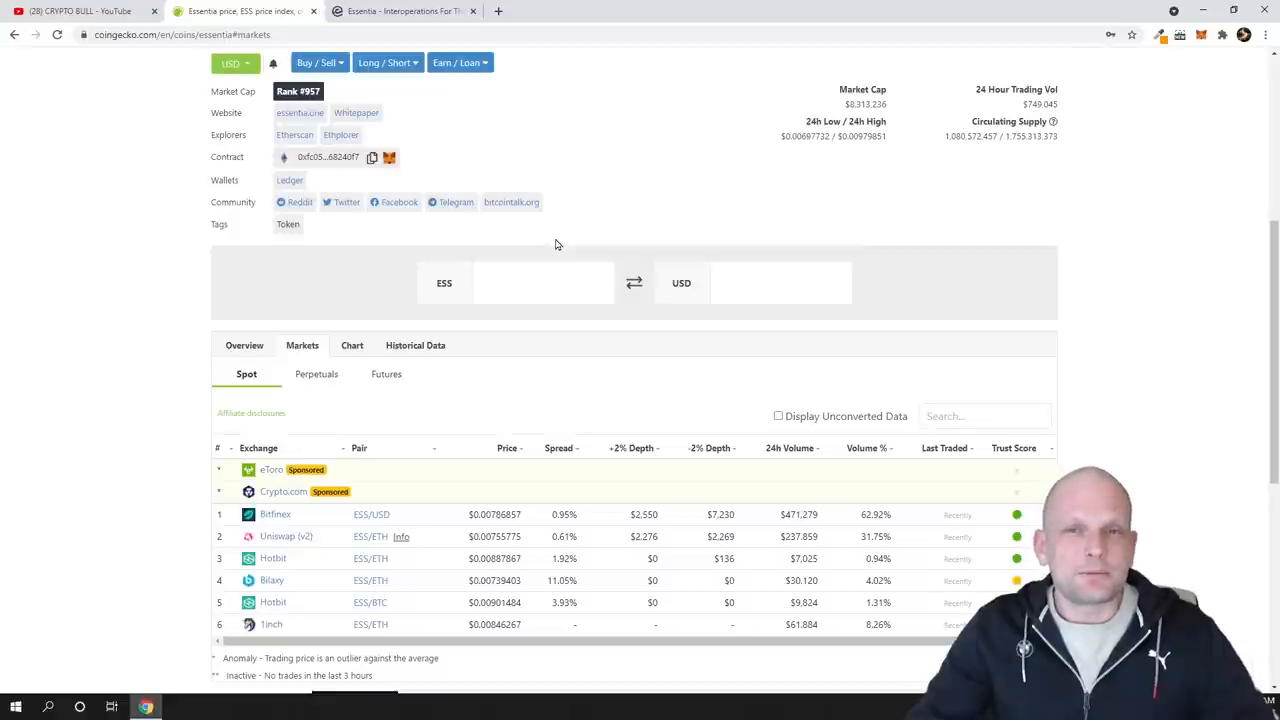
pyautogui.scroll(3)
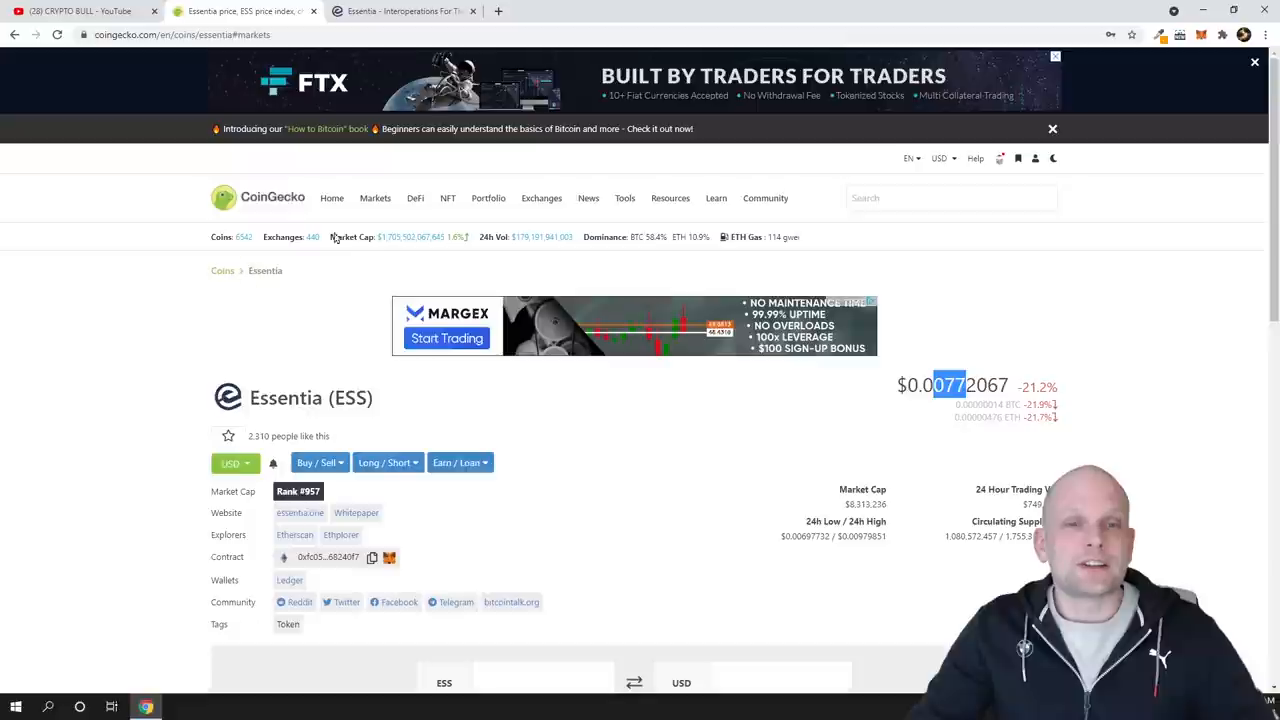
pyautogui.click(950, 198)
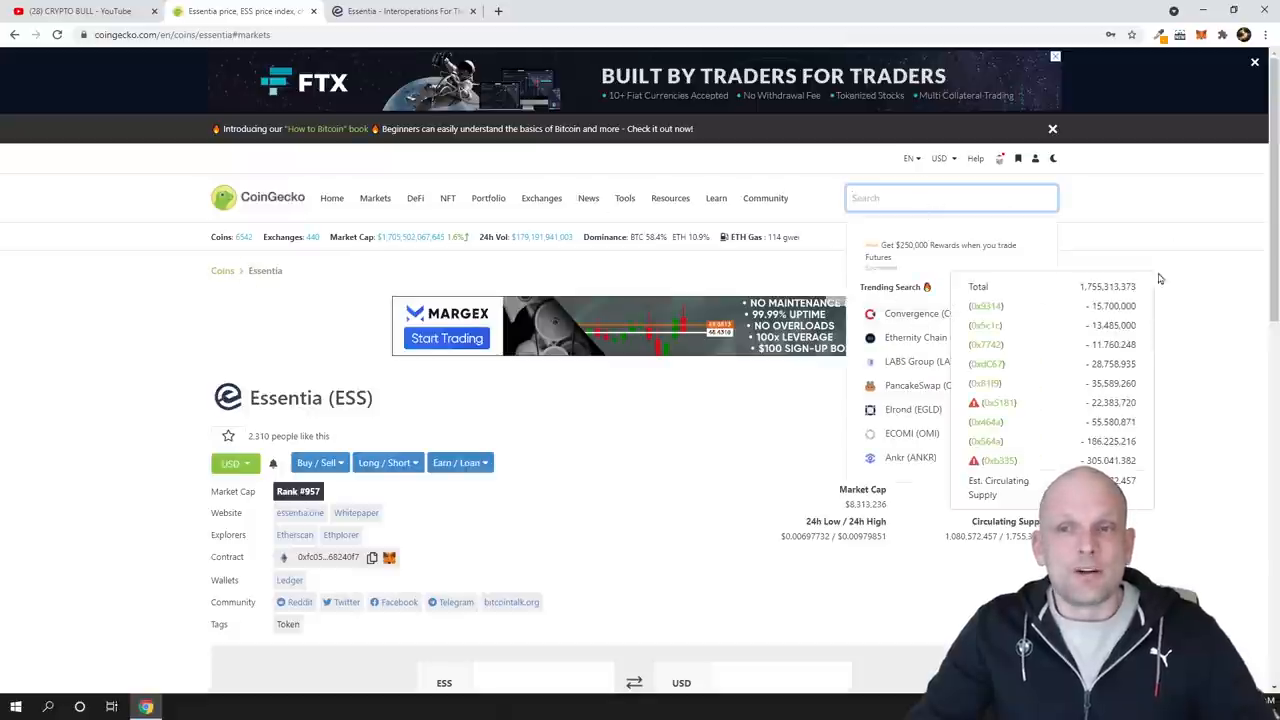
pyautogui.scroll(-3)
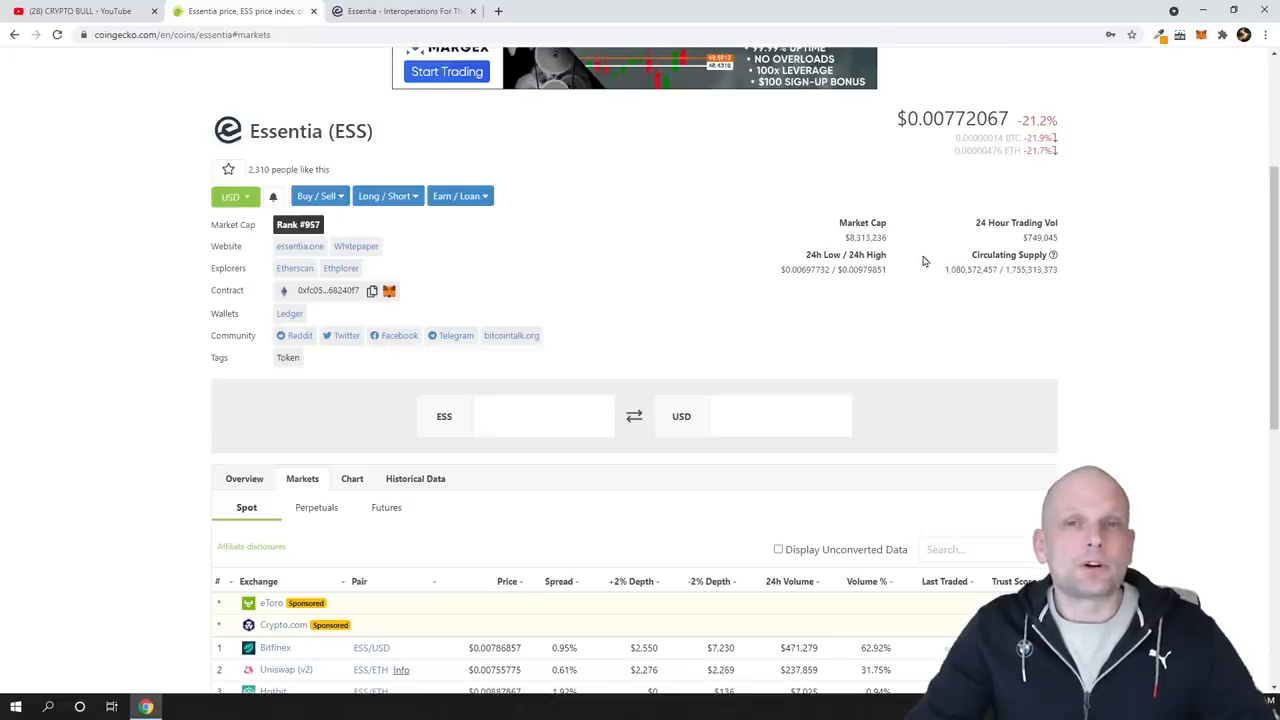
pyautogui.moveTo(680, 272)
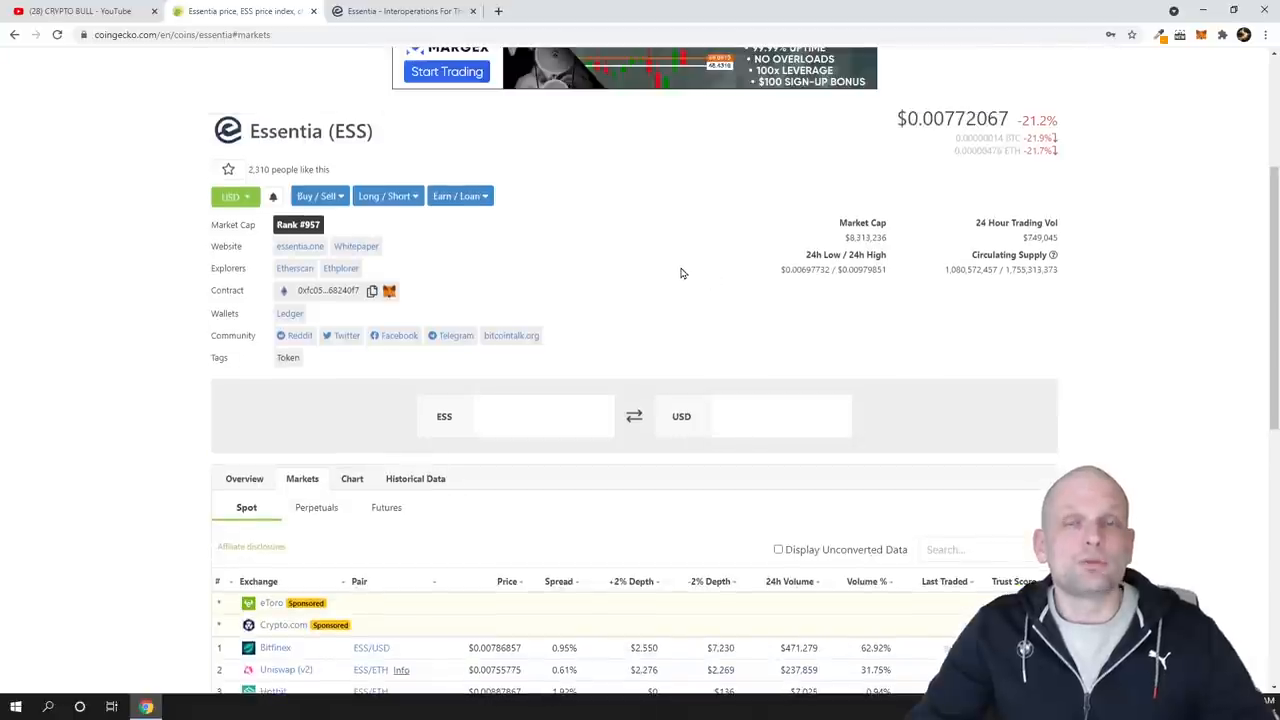
pyautogui.scroll(-3)
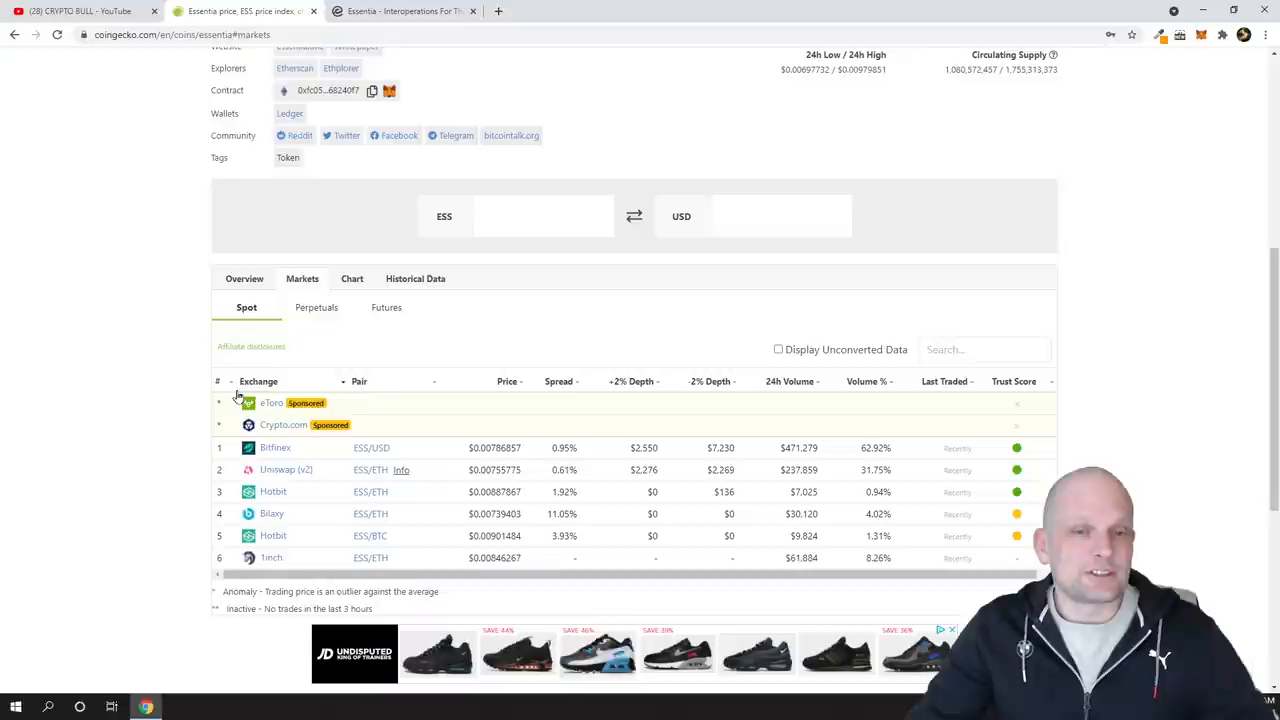
pyautogui.scroll(-3)
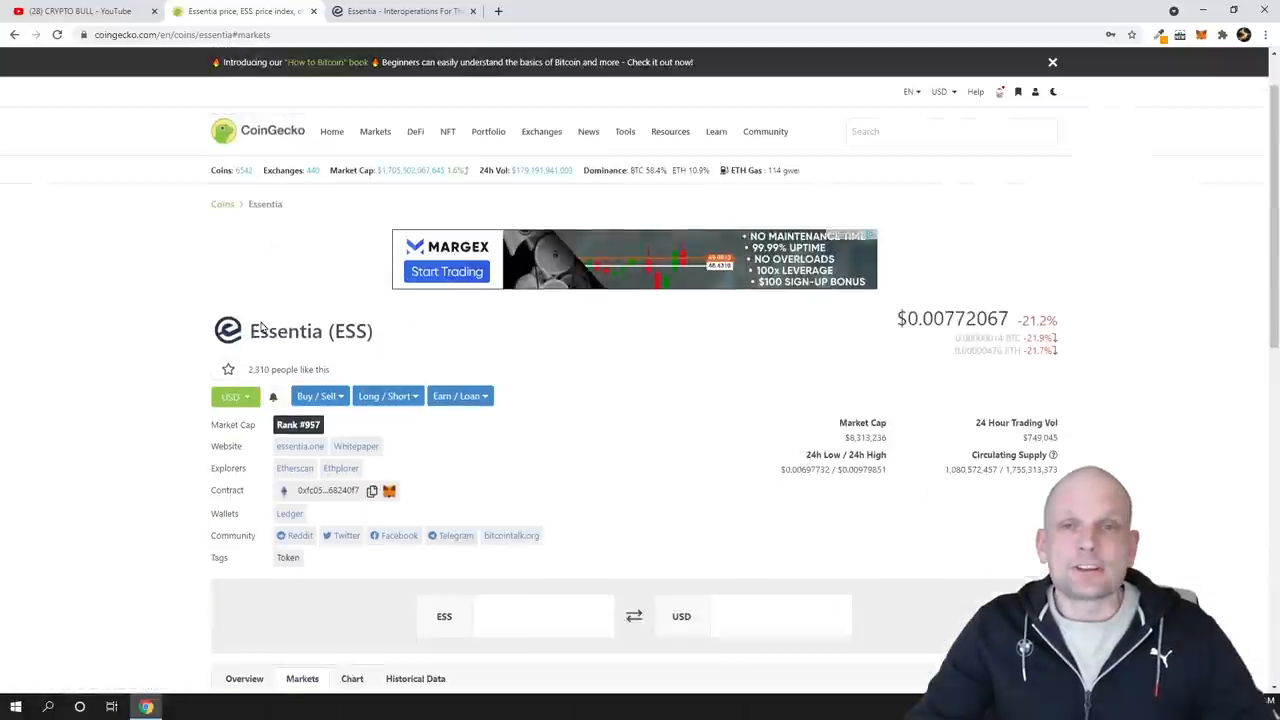
pyautogui.scroll(-3)
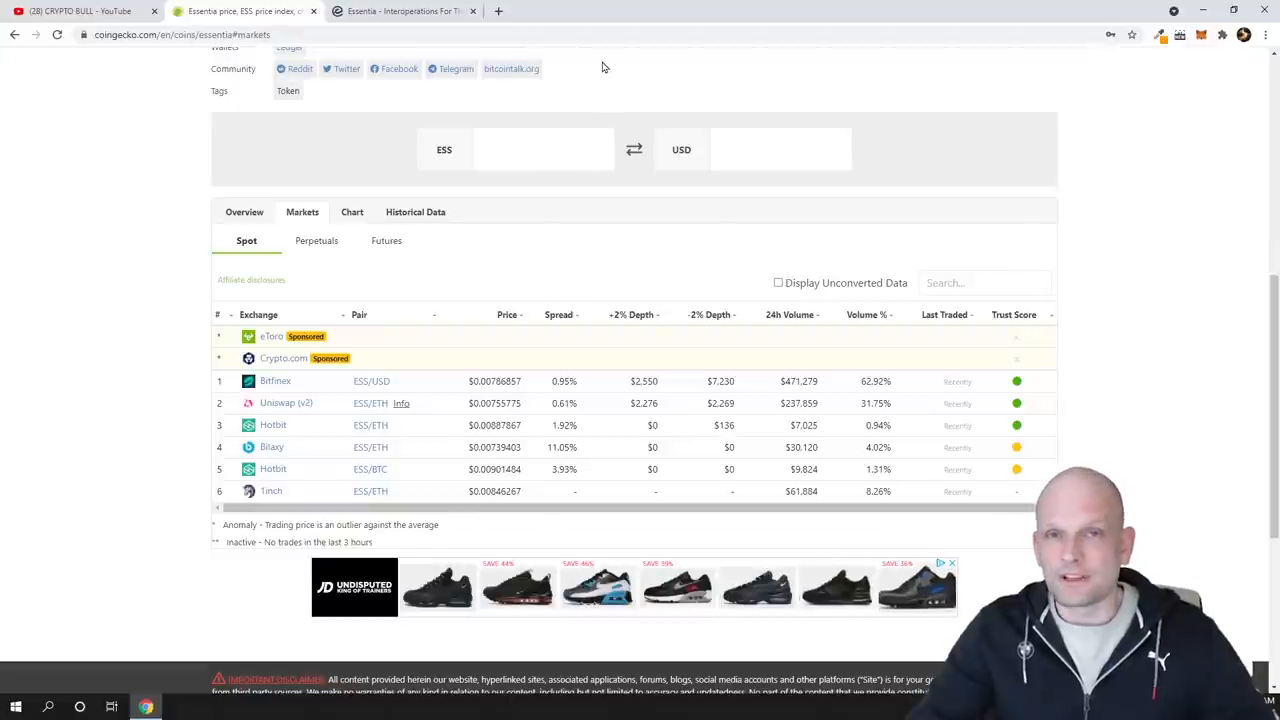
pyautogui.moveTo(840, 100)
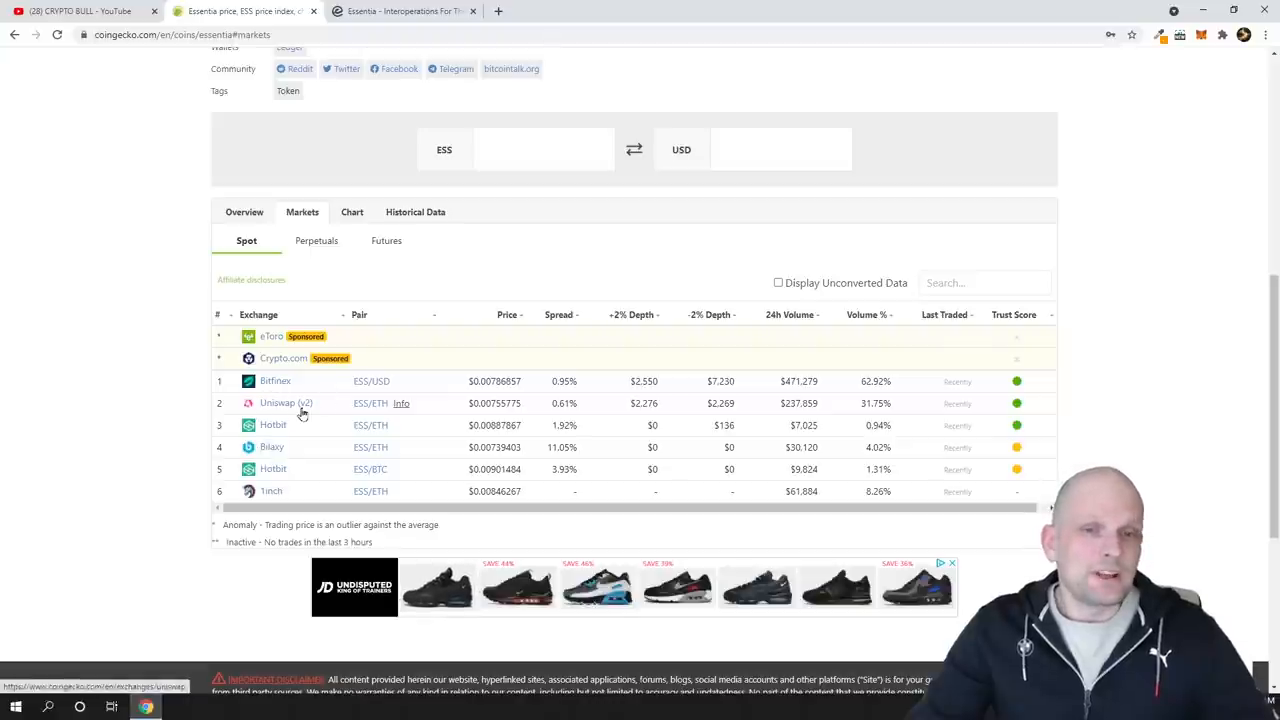
pyautogui.moveTo(268, 500)
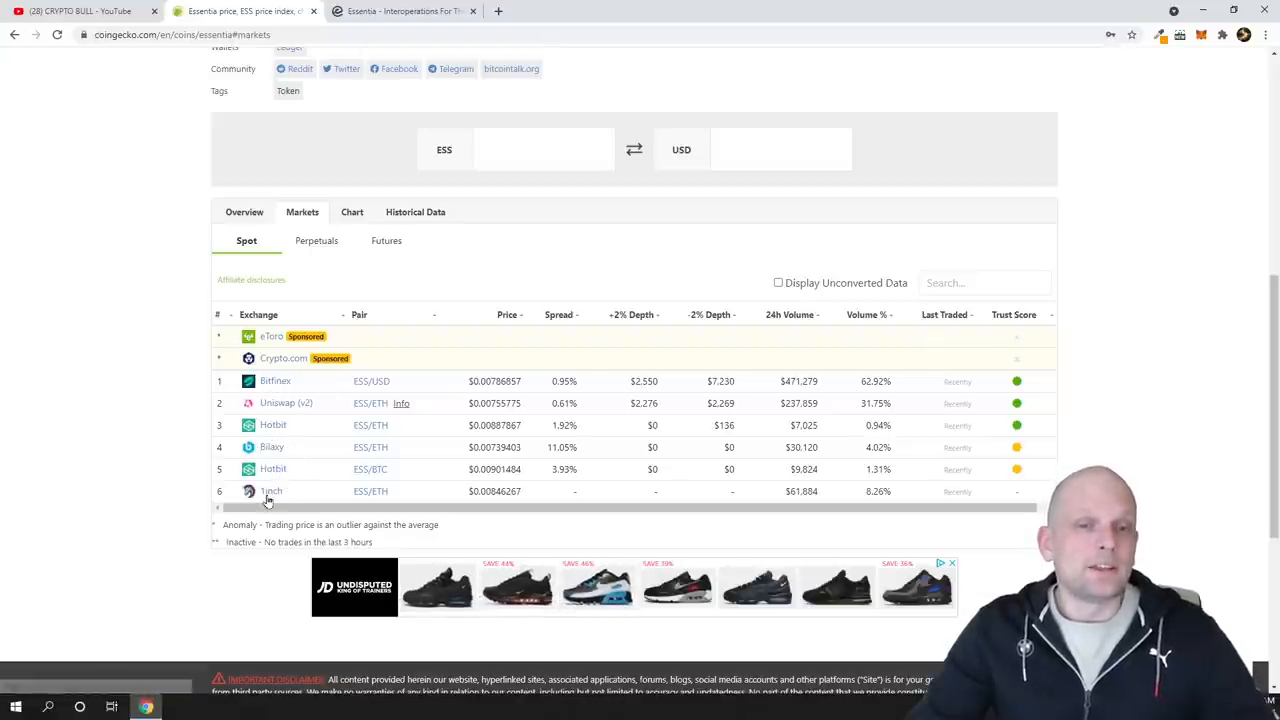
pyautogui.scroll(-3)
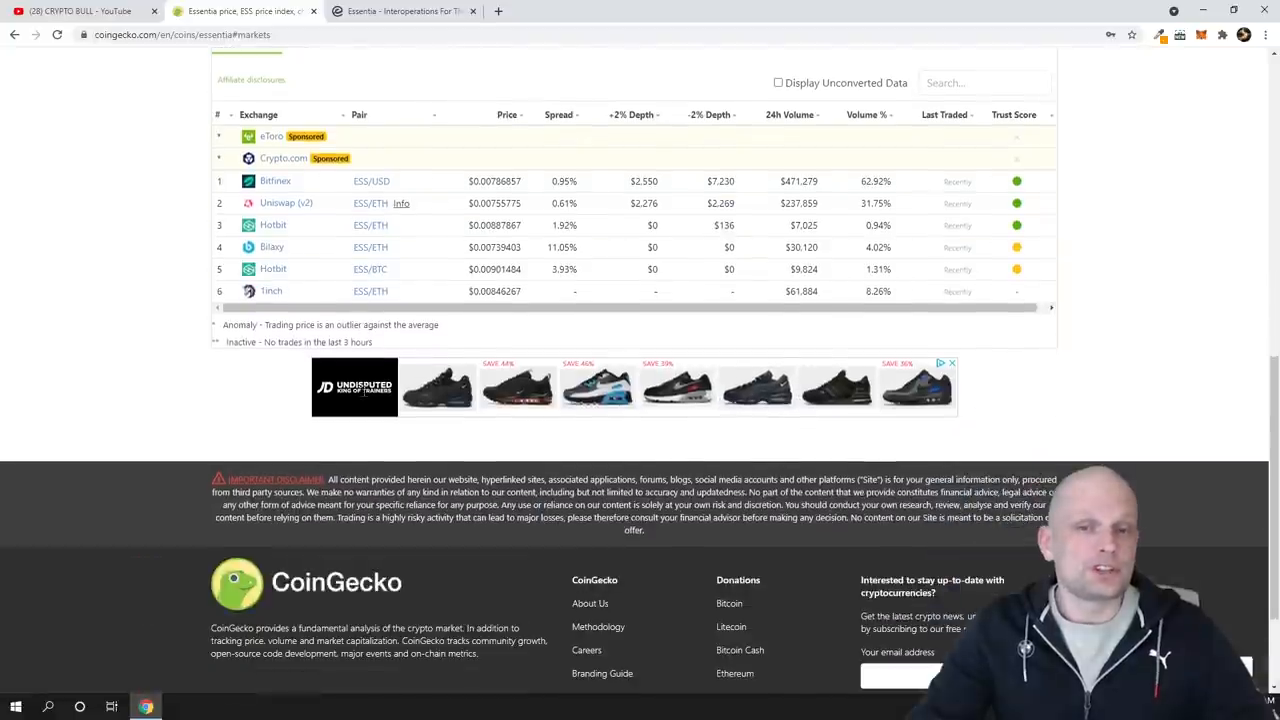
pyautogui.scroll(3)
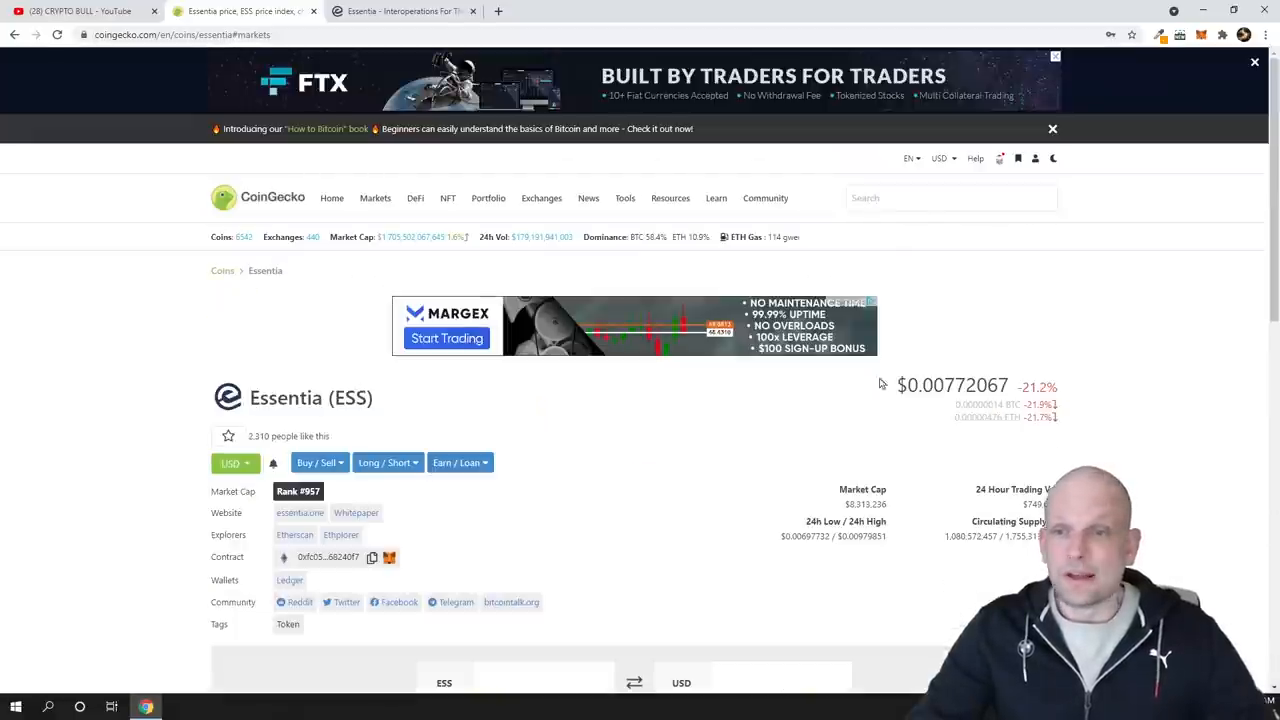
pyautogui.moveTo(400, 12)
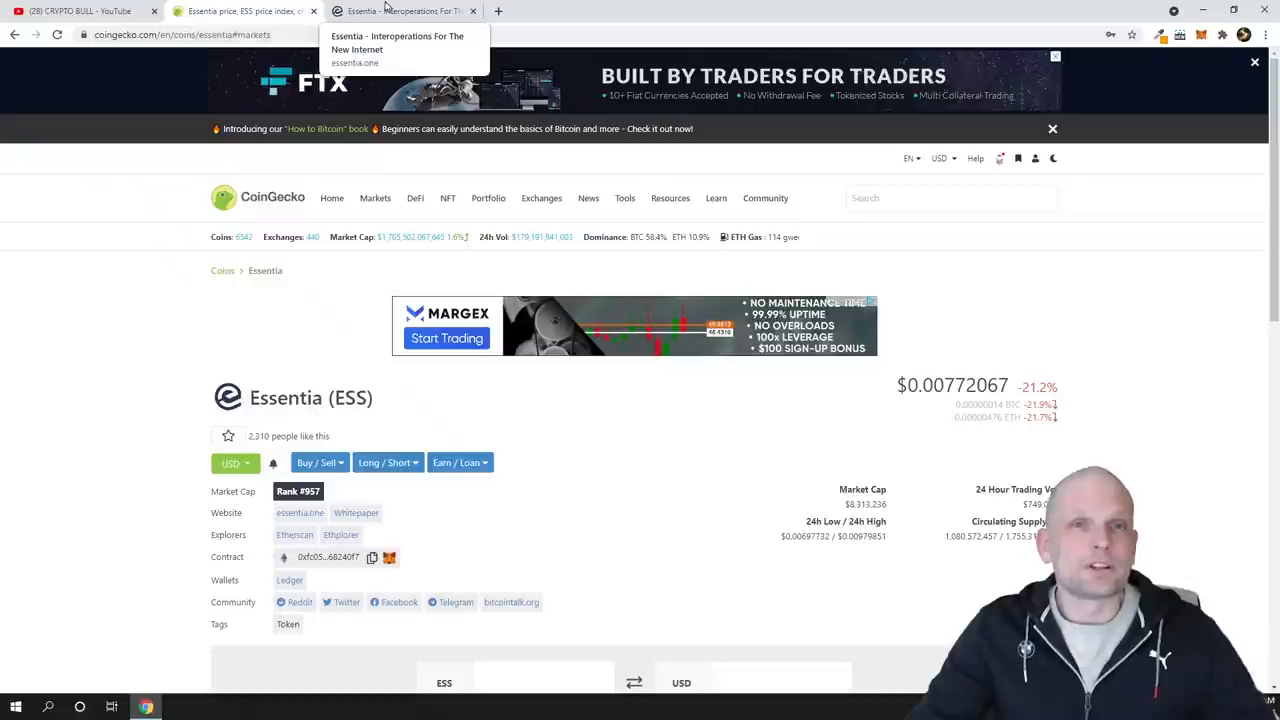
pyautogui.click(400, 12)
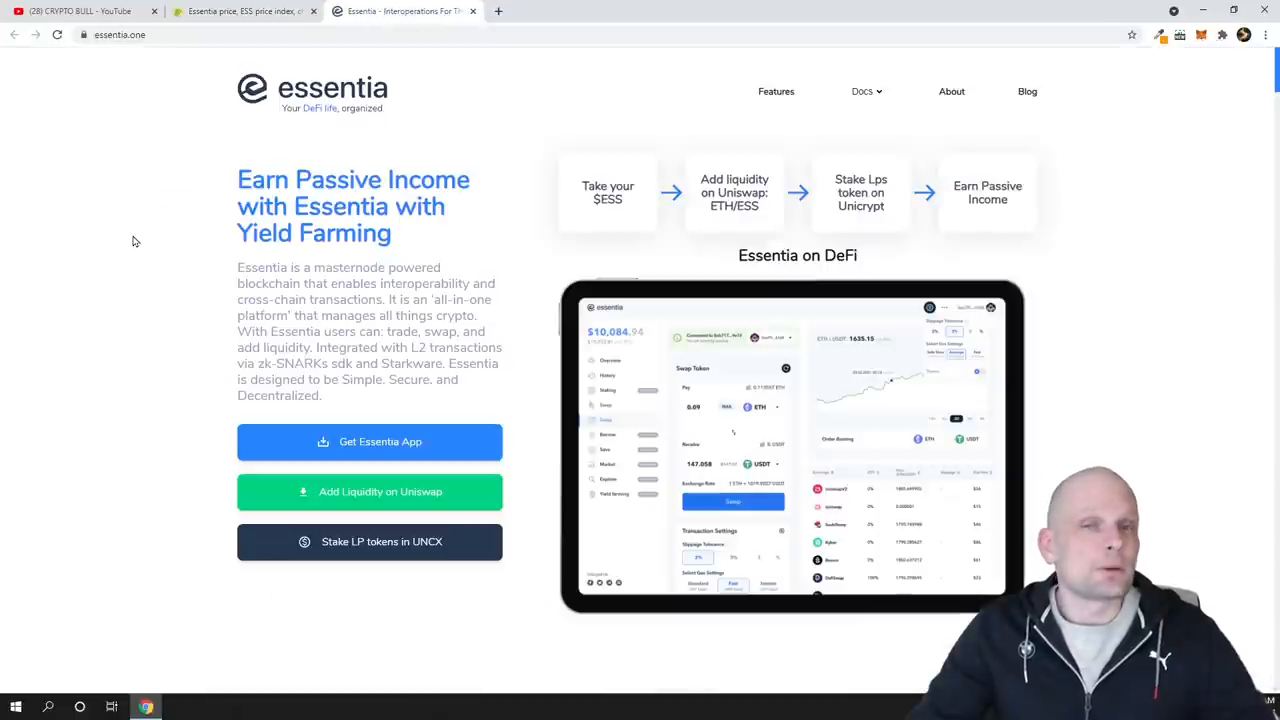
pyautogui.click(240, 12)
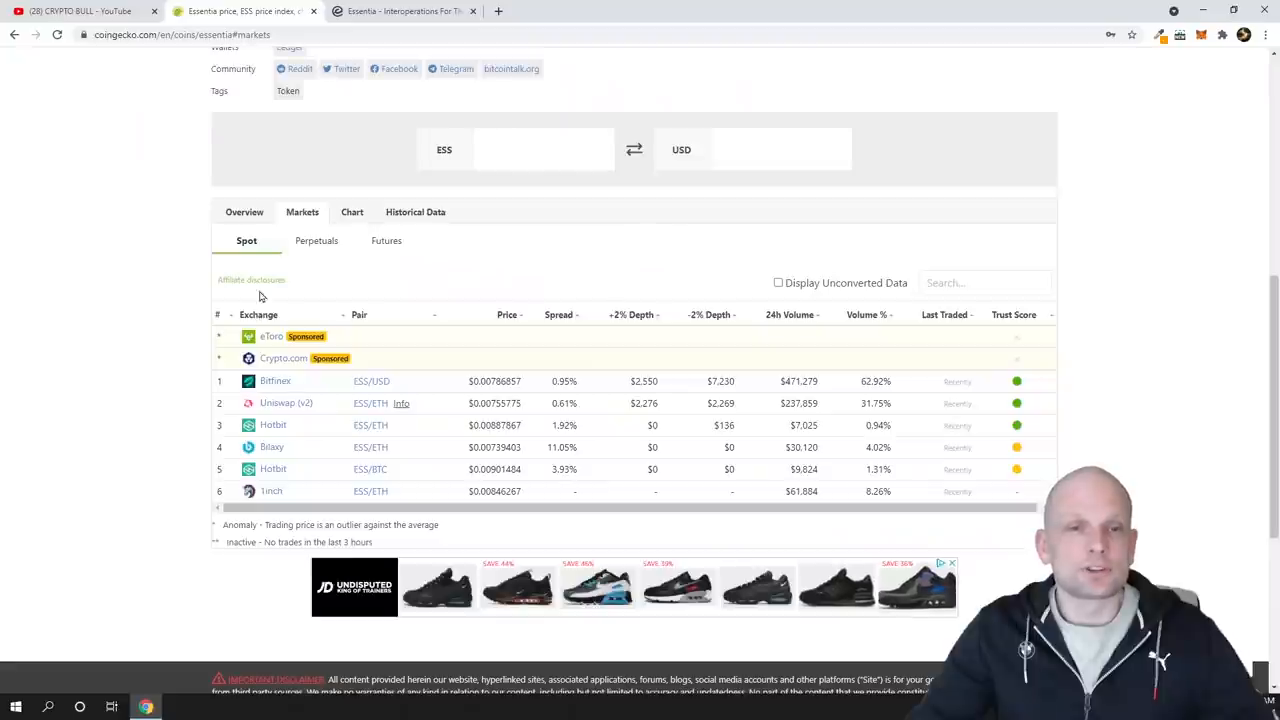
pyautogui.click(244, 212)
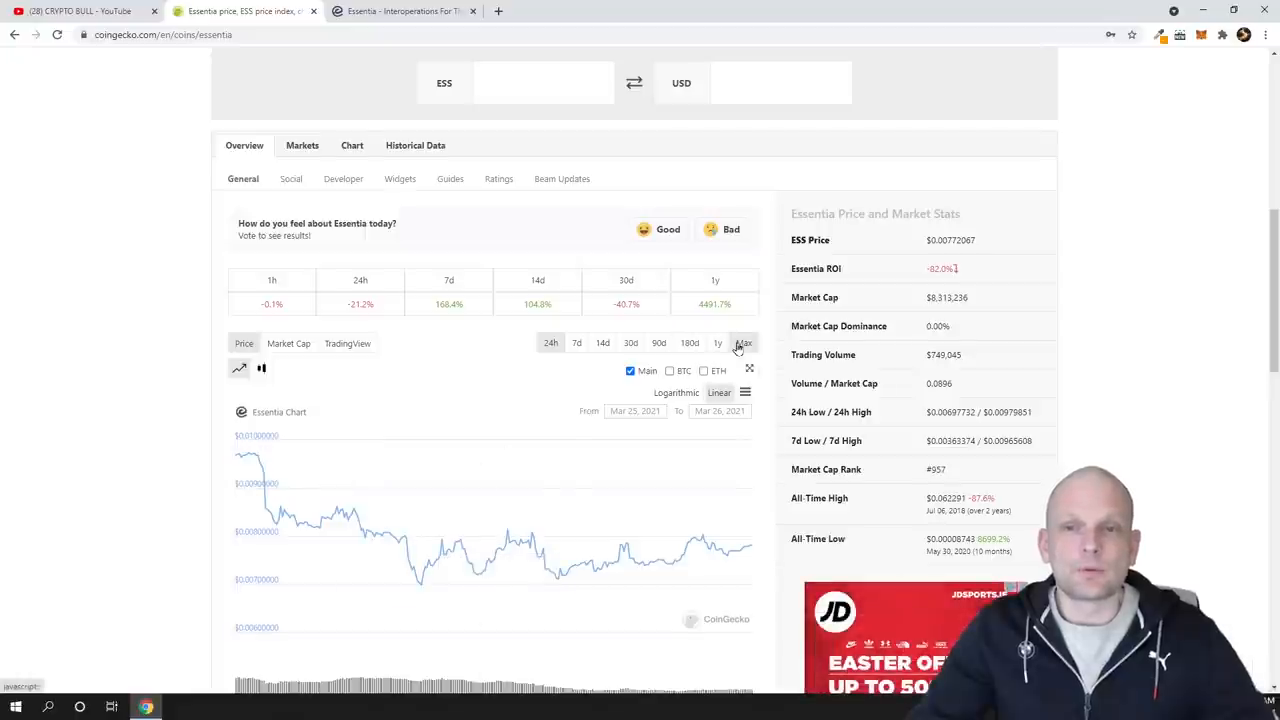
# Step: Show the Essentia chart's Max range since 2018, then return to the $0.0077 summary at the top
pyautogui.click(744, 342)
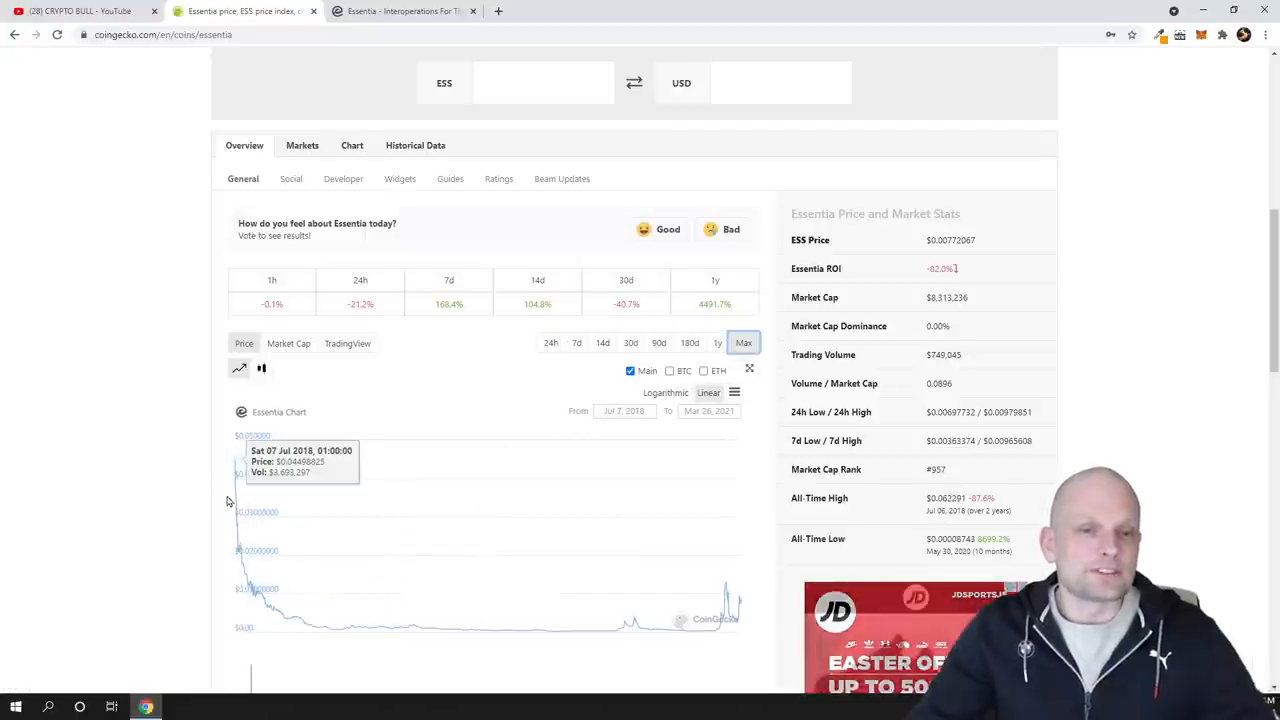
pyautogui.moveTo(238, 504)
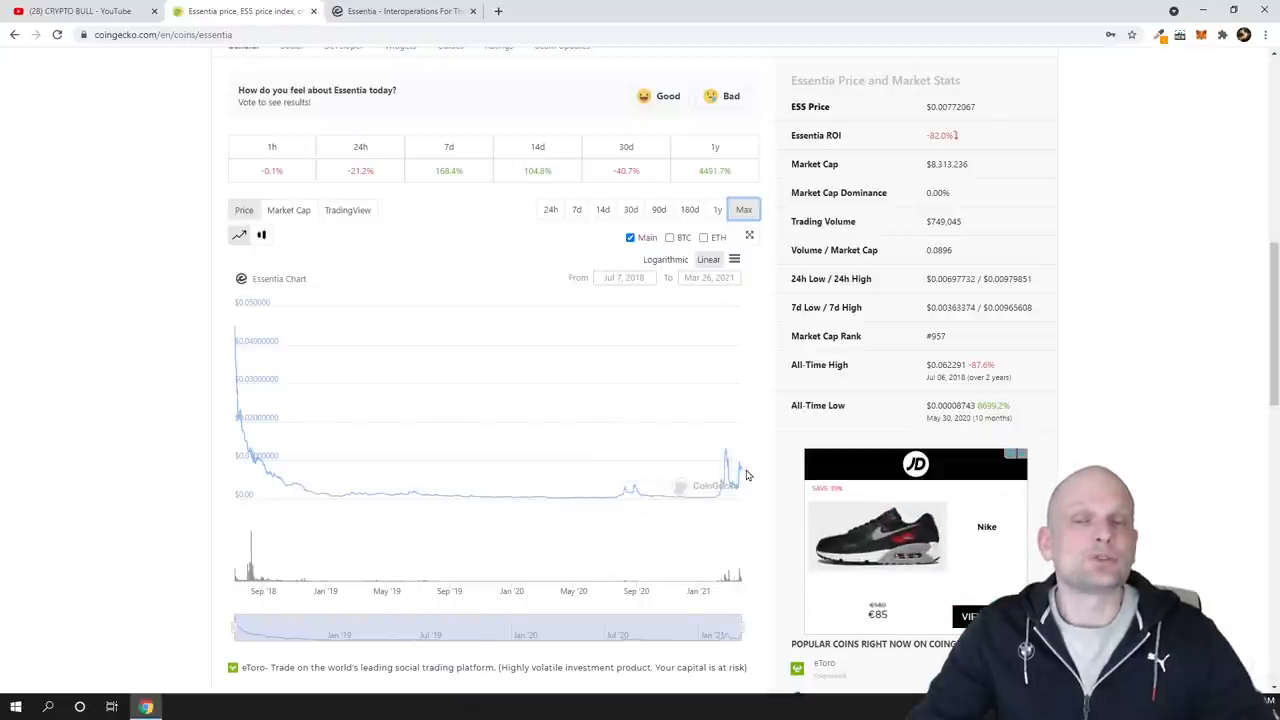
pyautogui.moveTo(738, 464)
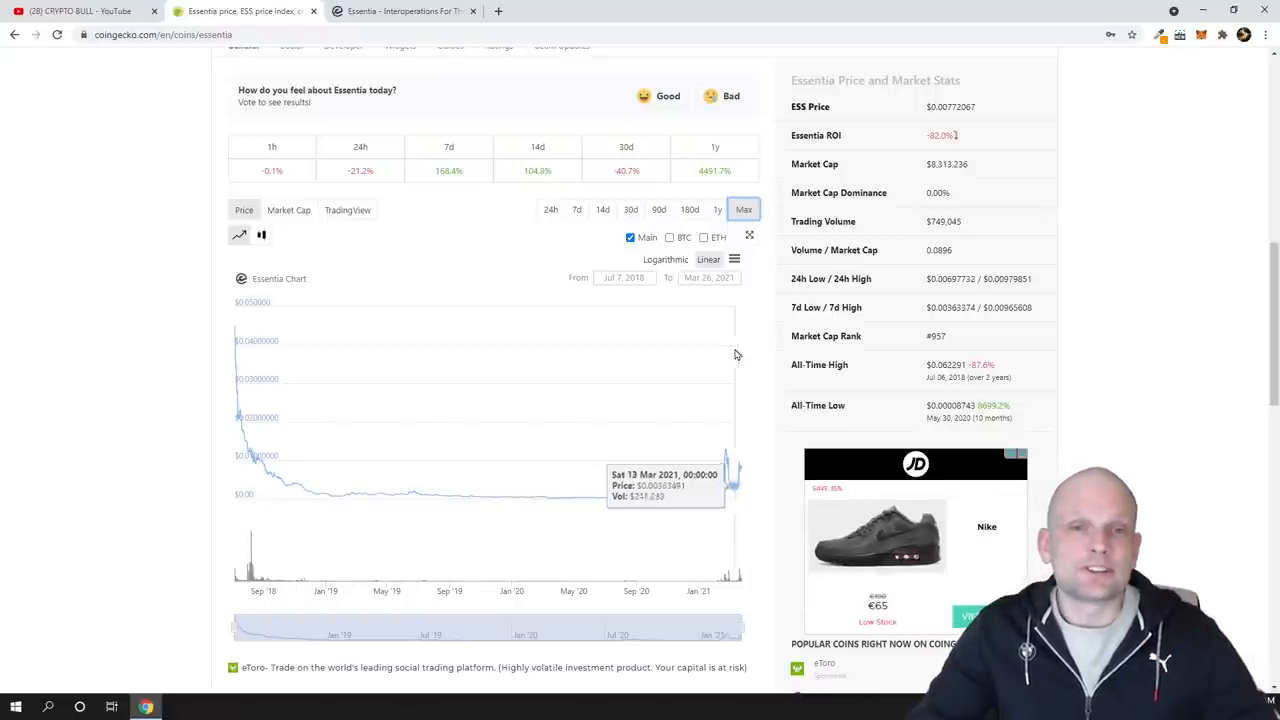
pyautogui.scroll(3)
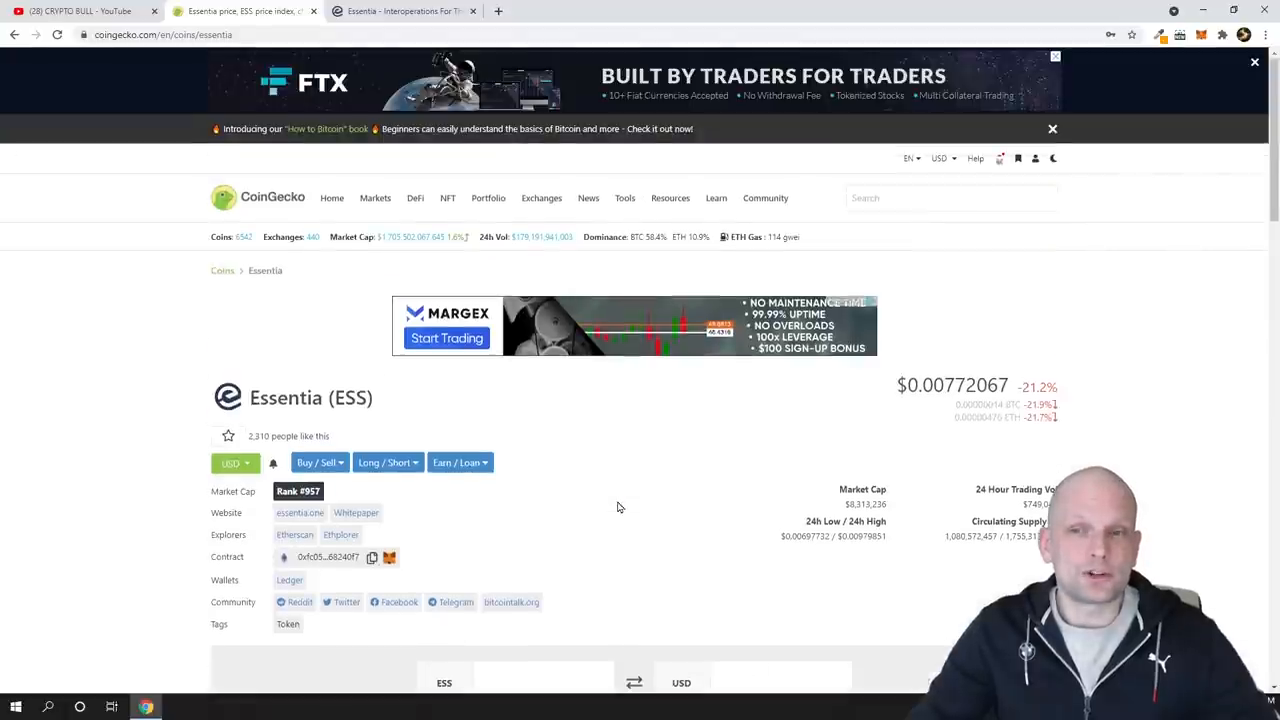
# Step: On essentia.one, highlight the Yield Farming headline and the opening of the masternode blockchain description
pyautogui.click(400, 12)
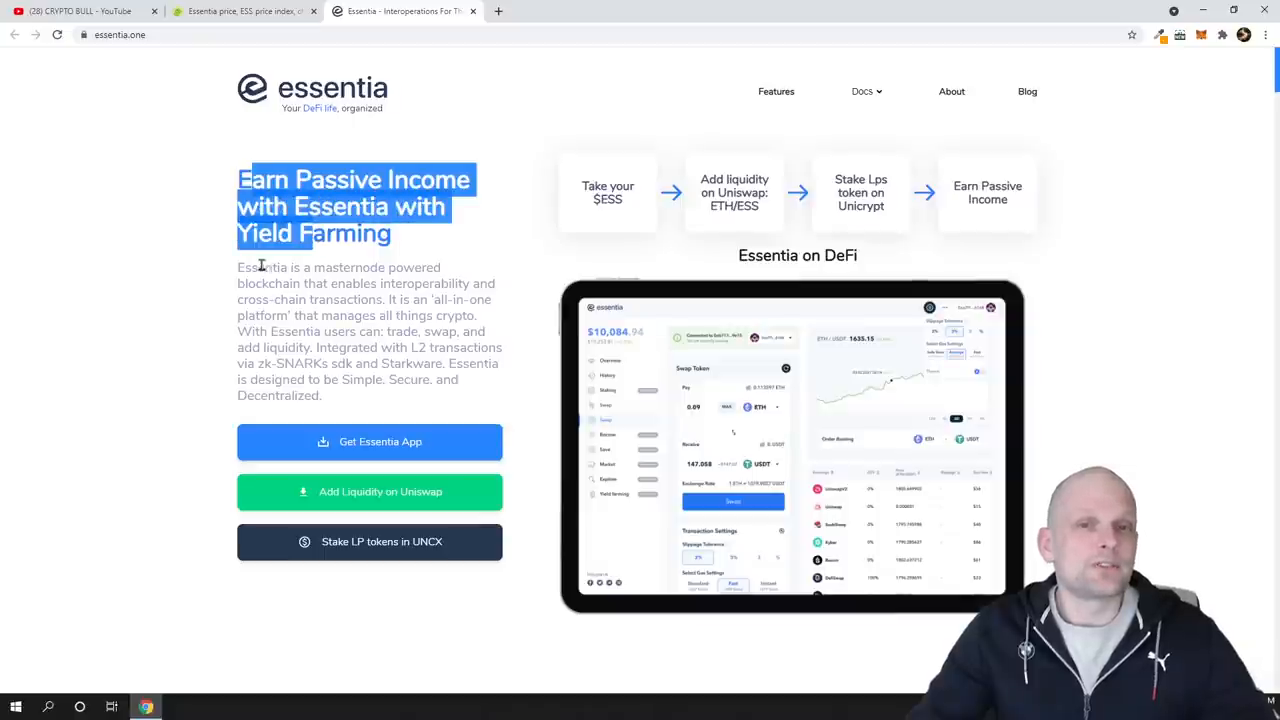
pyautogui.moveTo(236, 268); pyautogui.dragTo(390, 268)
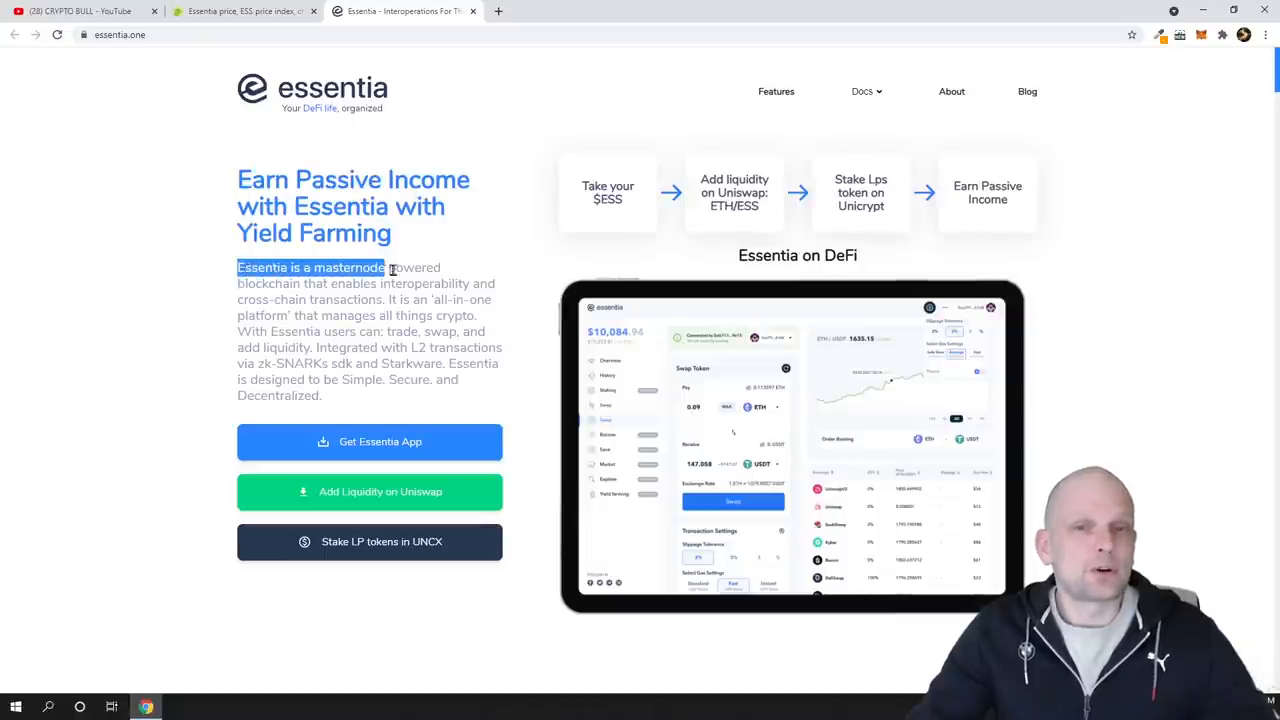
pyautogui.moveTo(392, 268); pyautogui.dragTo(262, 284)
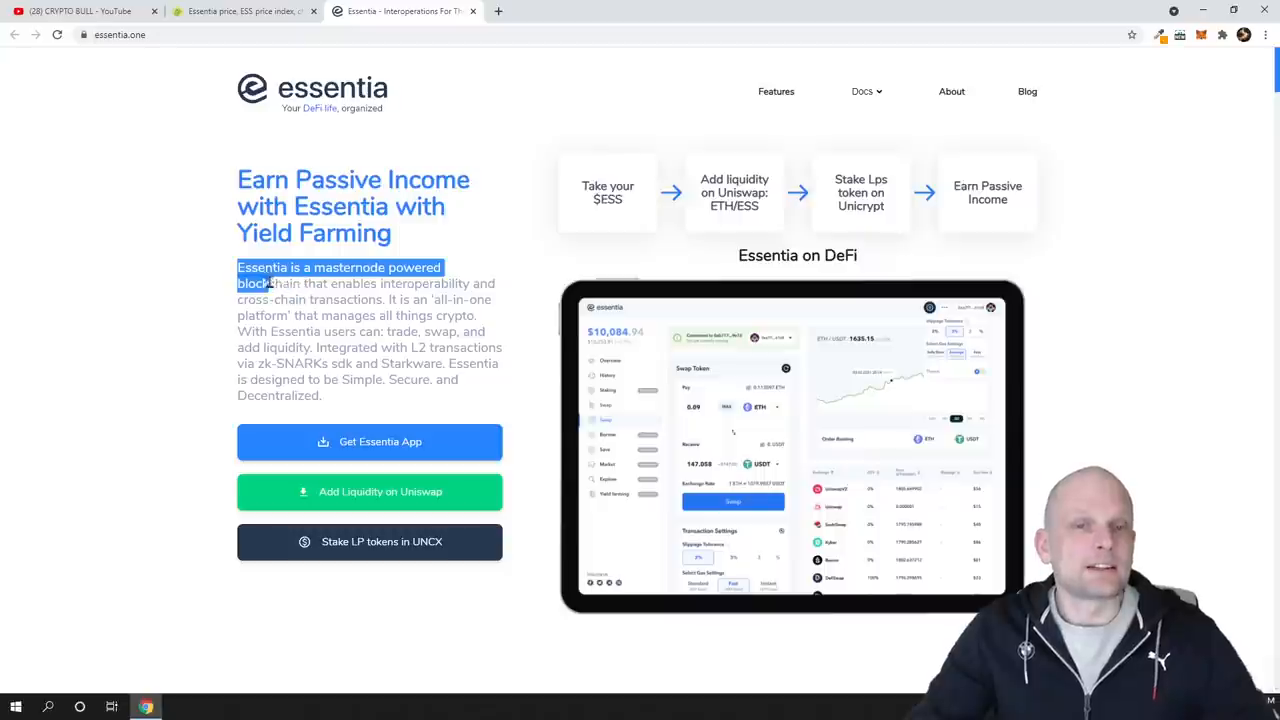
pyautogui.moveTo(200, 296)
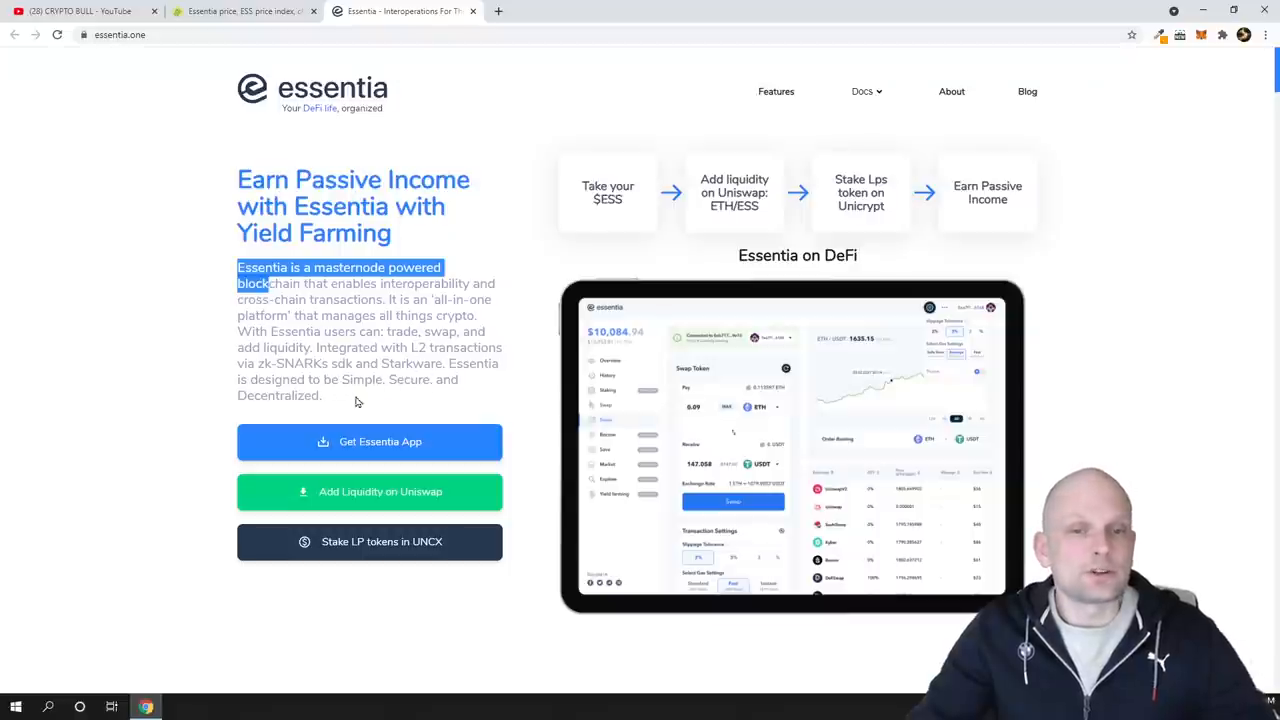
pyautogui.moveTo(318, 410)
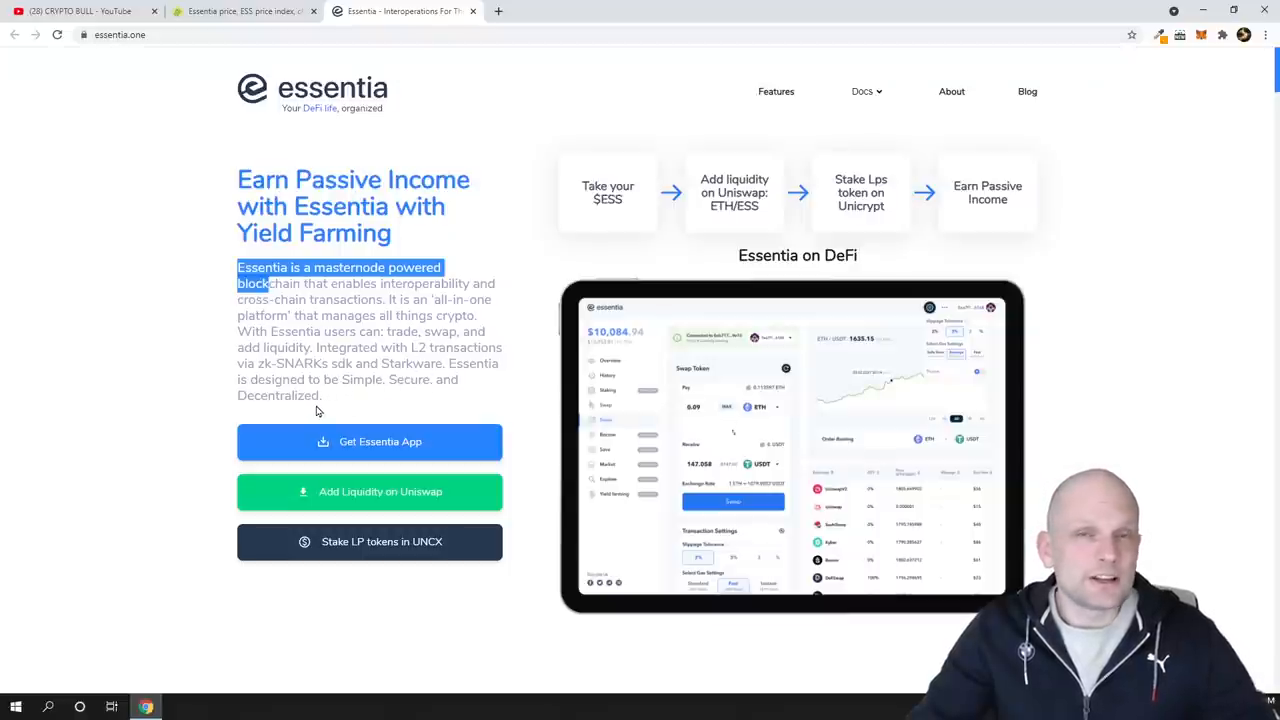
pyautogui.scroll(-3)
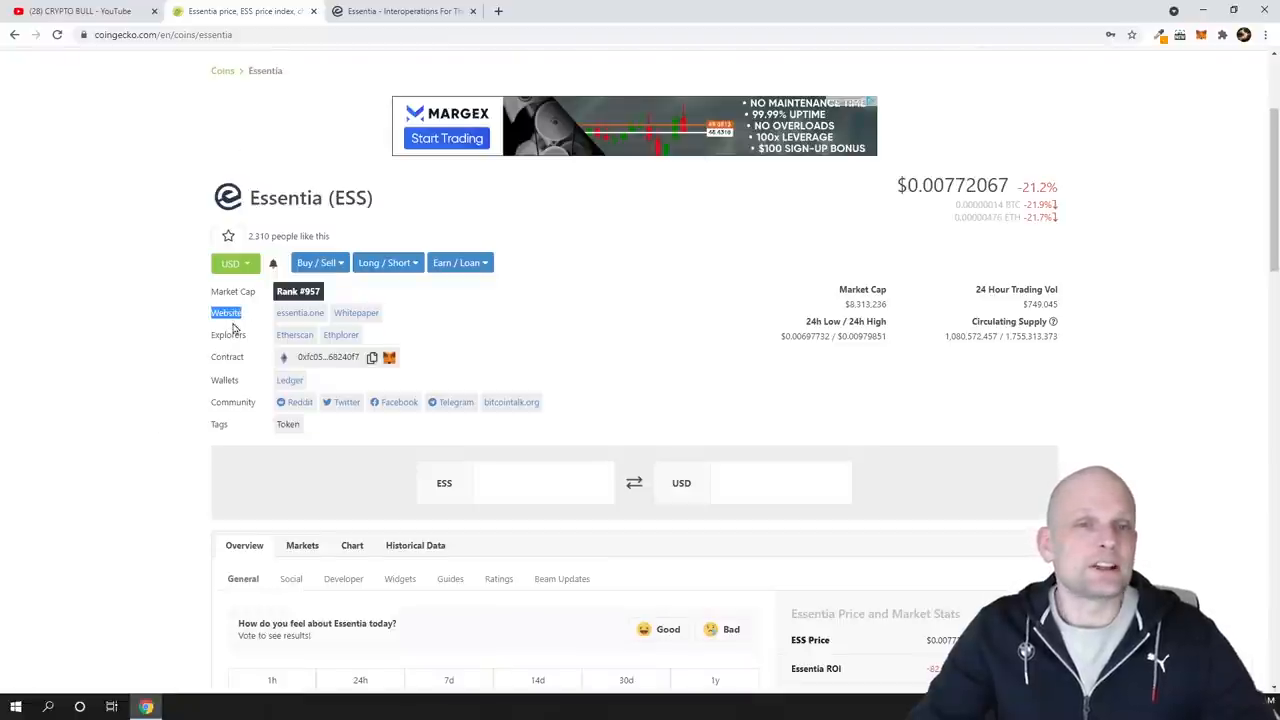
# Step: Return to the Essentia homepage, clear the highlighted text and scroll toward the Masternodes section
pyautogui.click(400, 12)
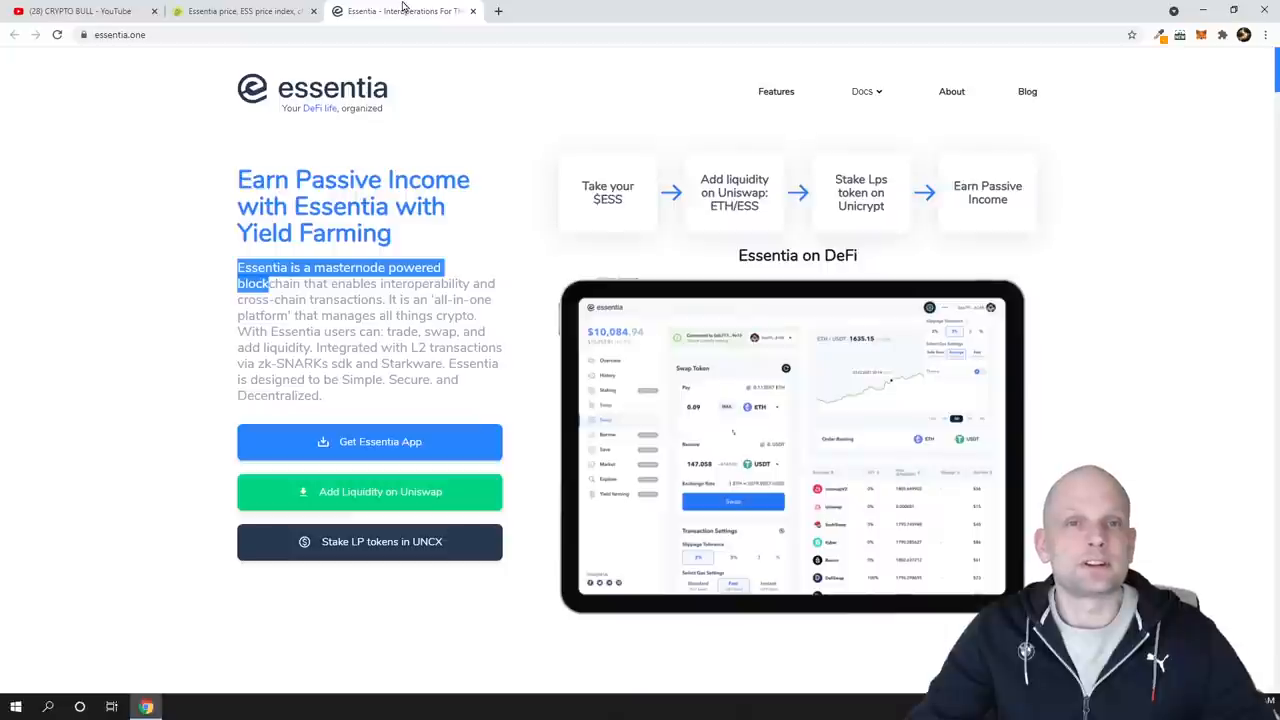
pyautogui.click(292, 340)
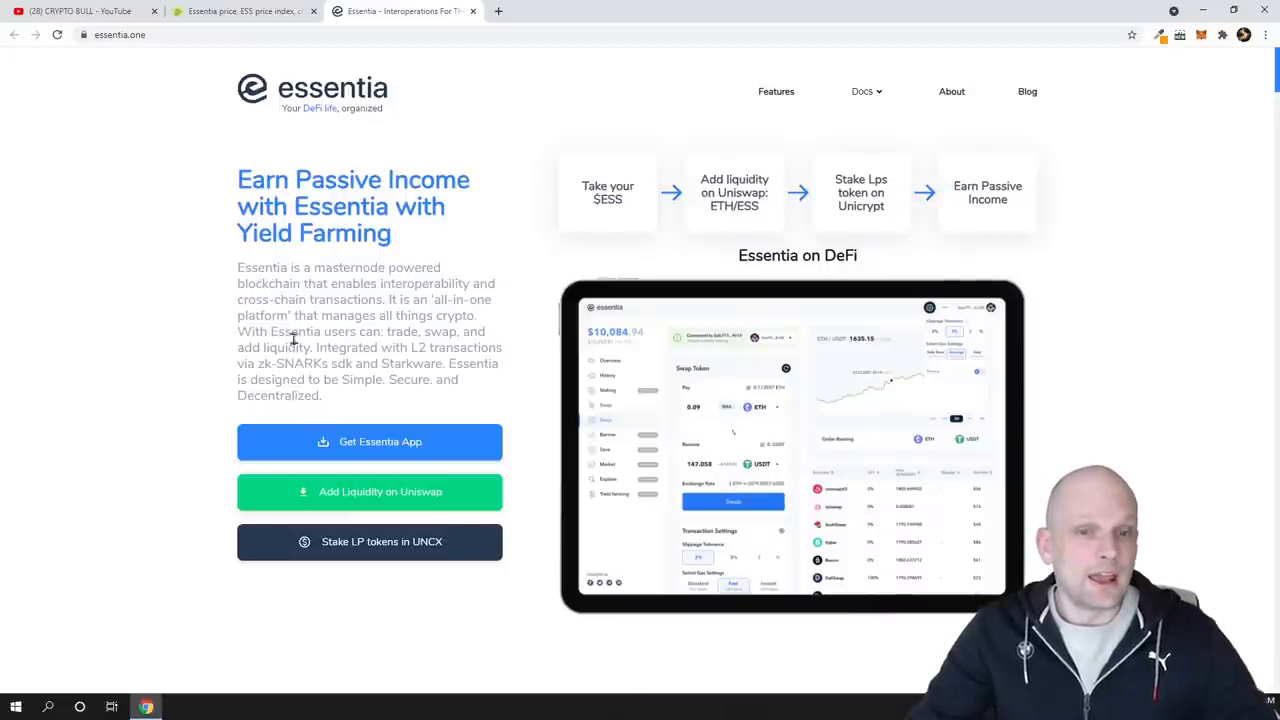
pyautogui.scroll(-3)
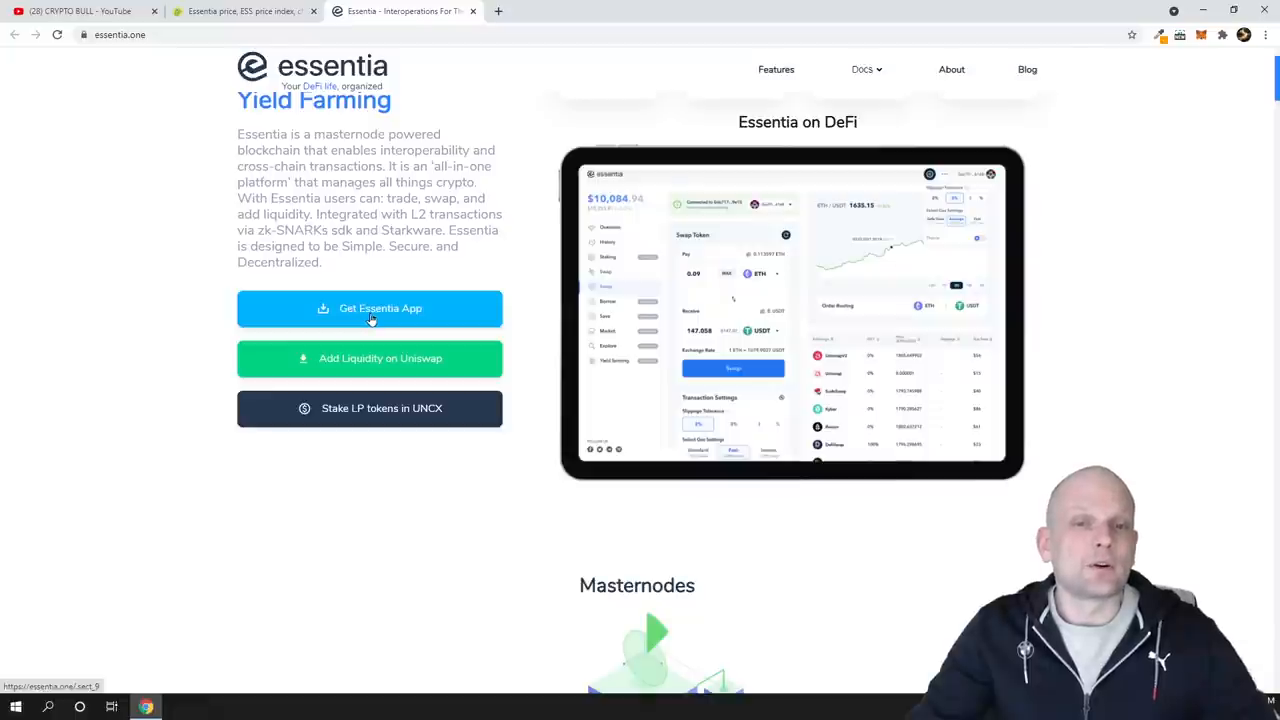
# Step: Scroll through the Try Essentia Now downloads for Mac, Windows, Linux and the coming-soon mobile app to Essentia Code
pyautogui.scroll(-3)
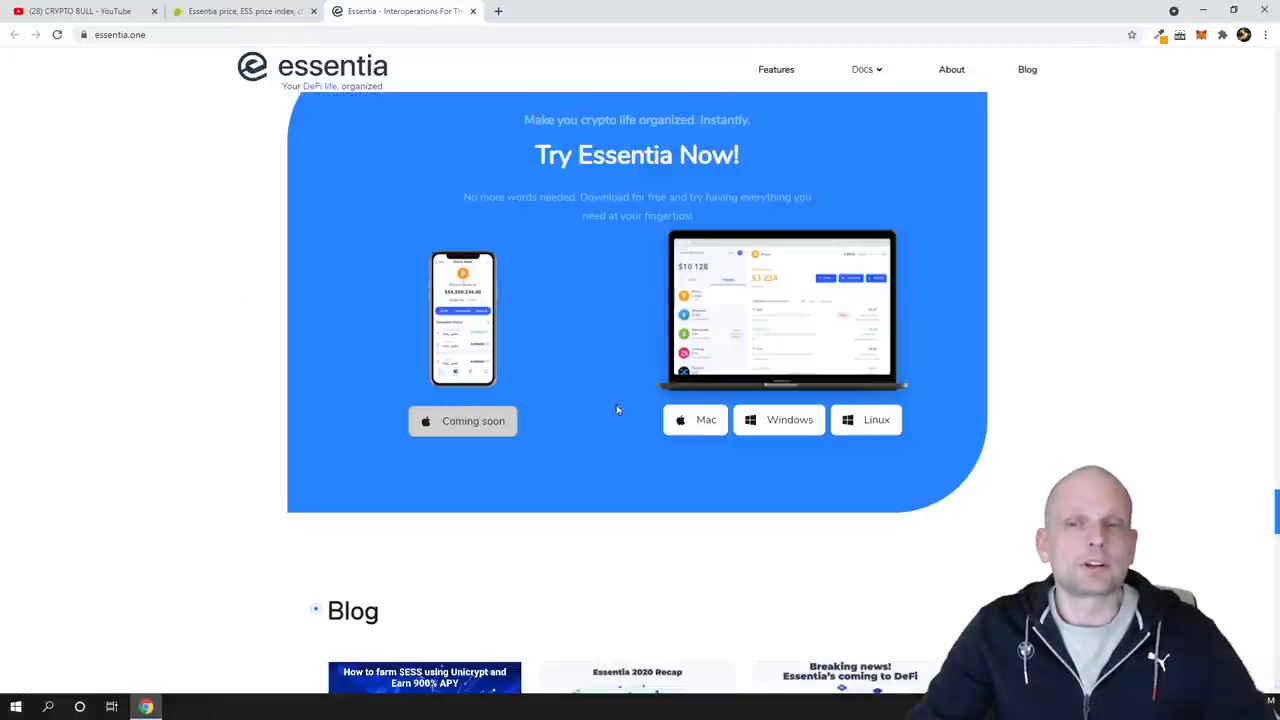
pyautogui.moveTo(636, 312)
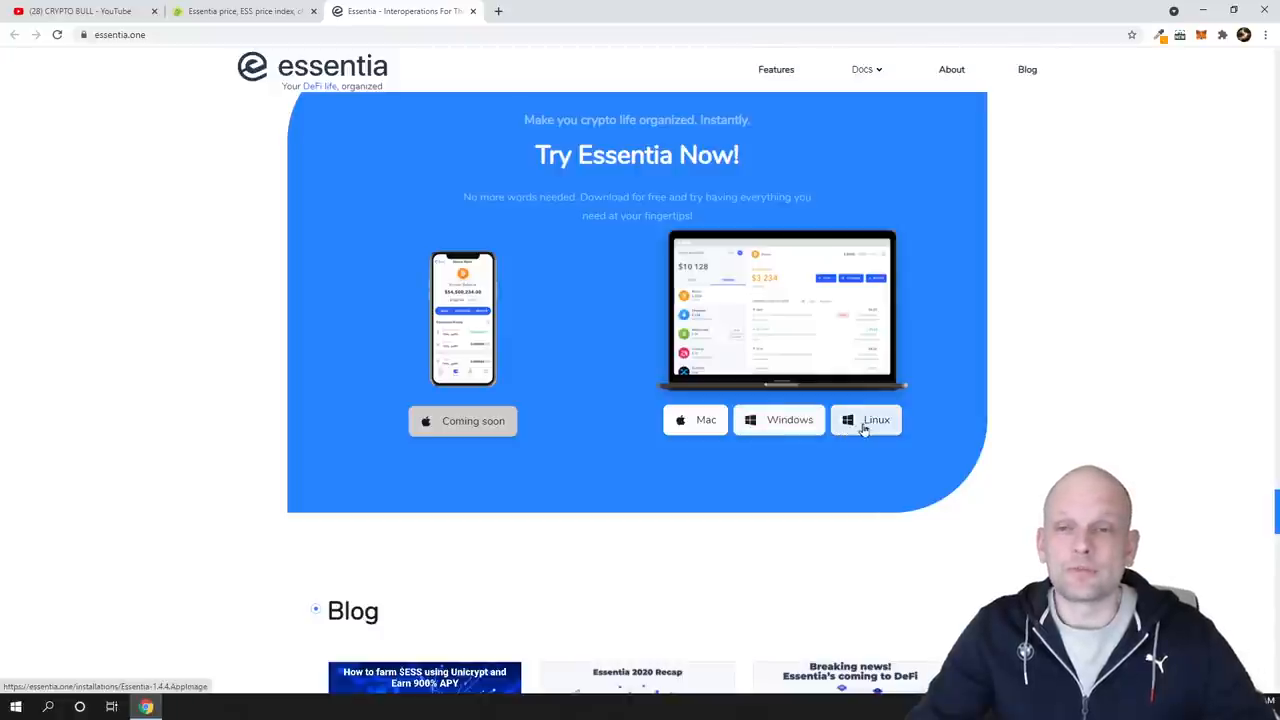
pyautogui.moveTo(378, 436)
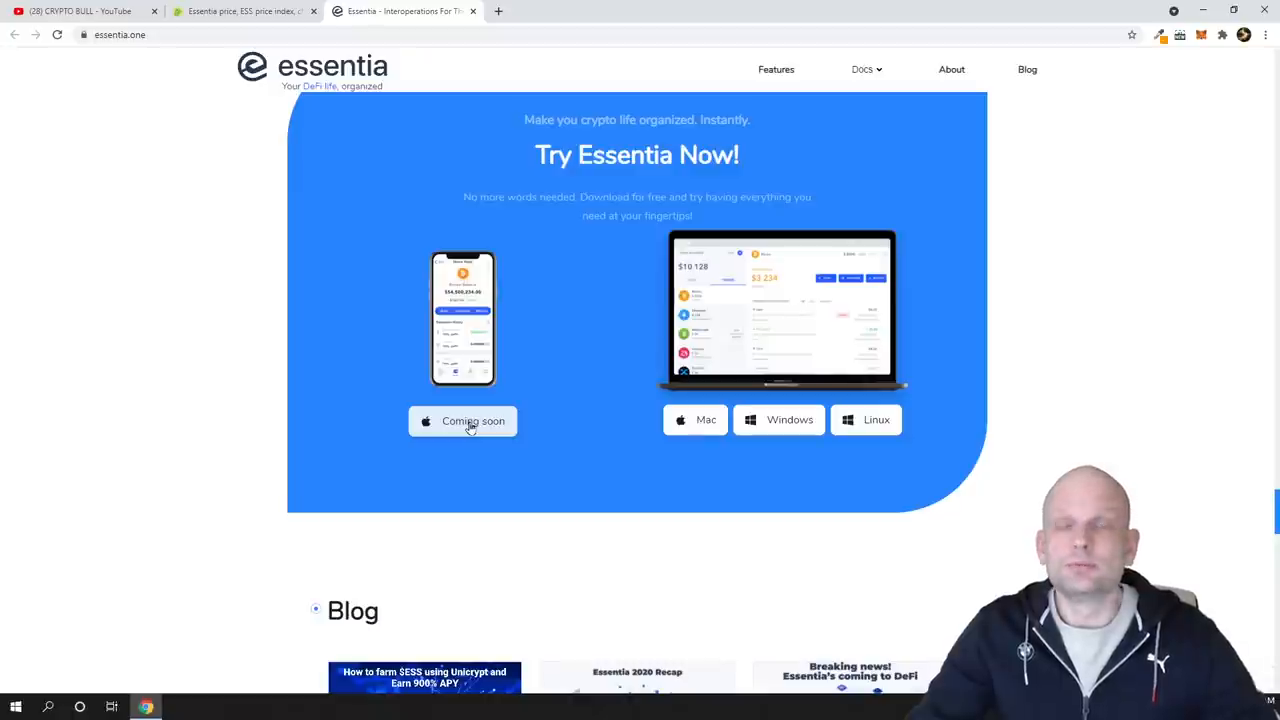
pyautogui.scroll(-3)
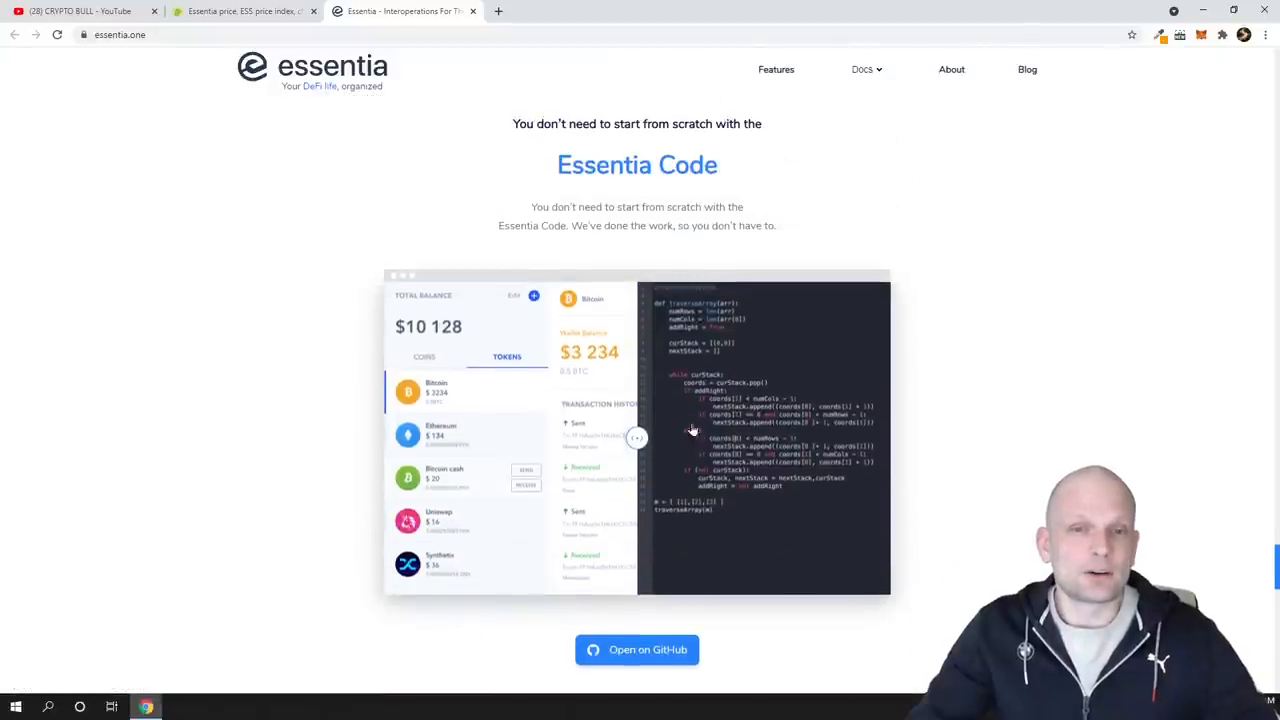
# Step: Scroll past Essentia Code to the Advisors section, ending back at the Cross-blockchain intro video
pyautogui.scroll(-3)
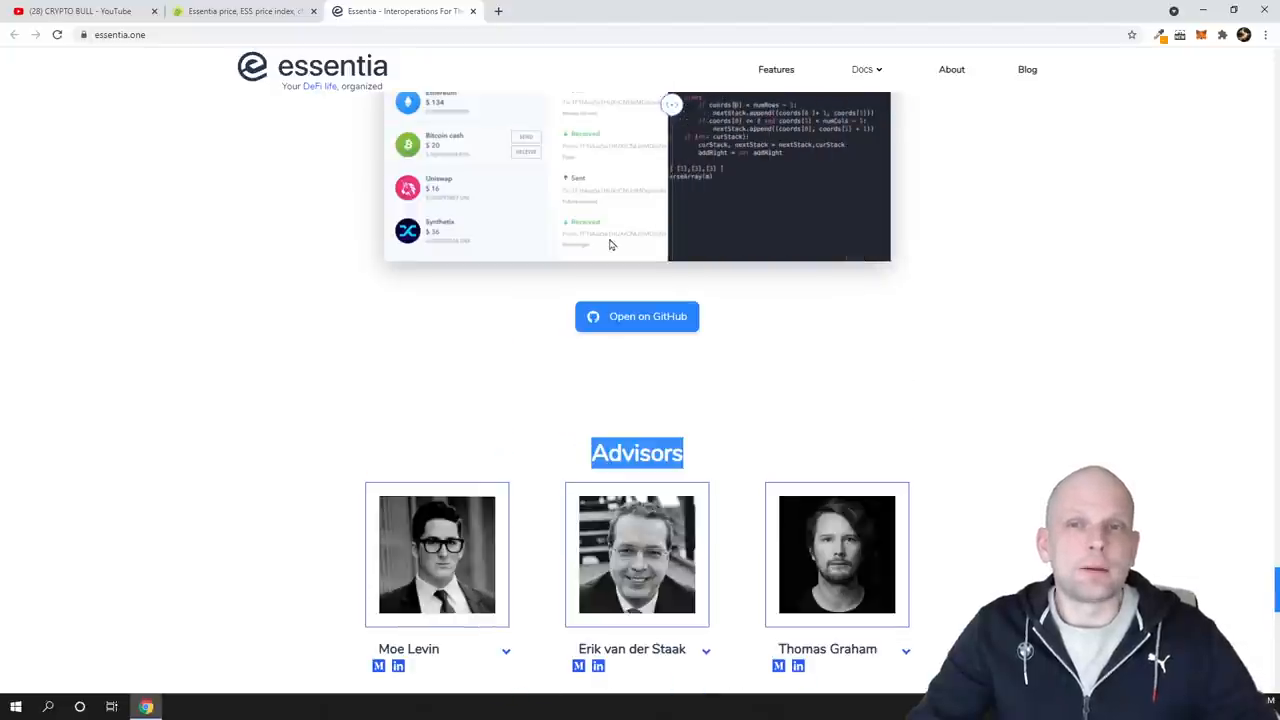
pyautogui.scroll(-3)
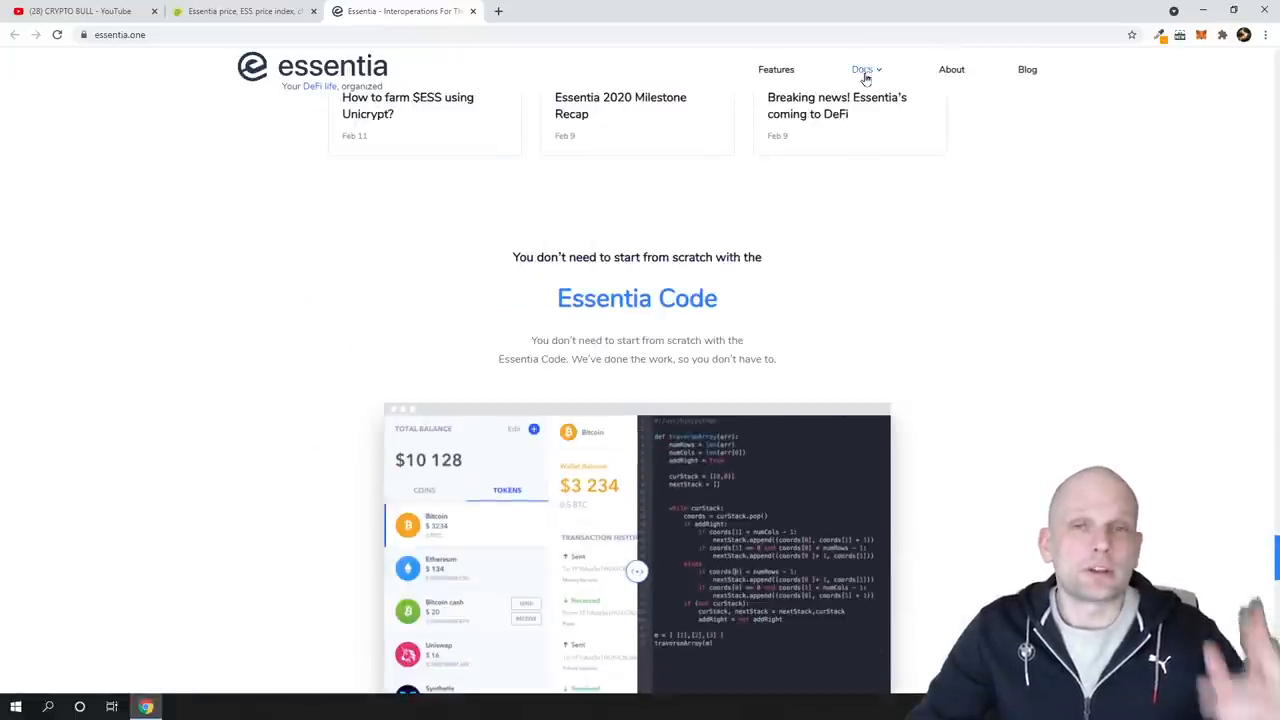
pyautogui.scroll(-3)
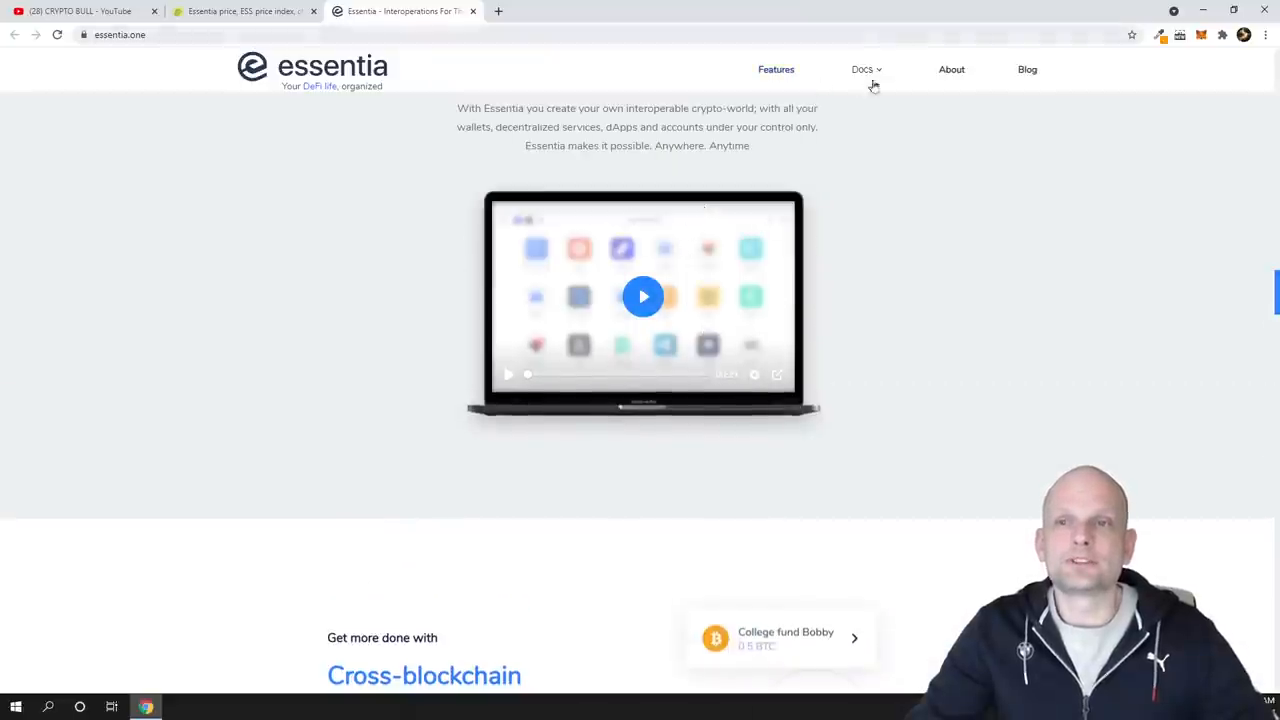
# Step: Choose Staking guide from the Docs menu to open the draft PDF on importing keys and wallet backup
pyautogui.click(862, 68)
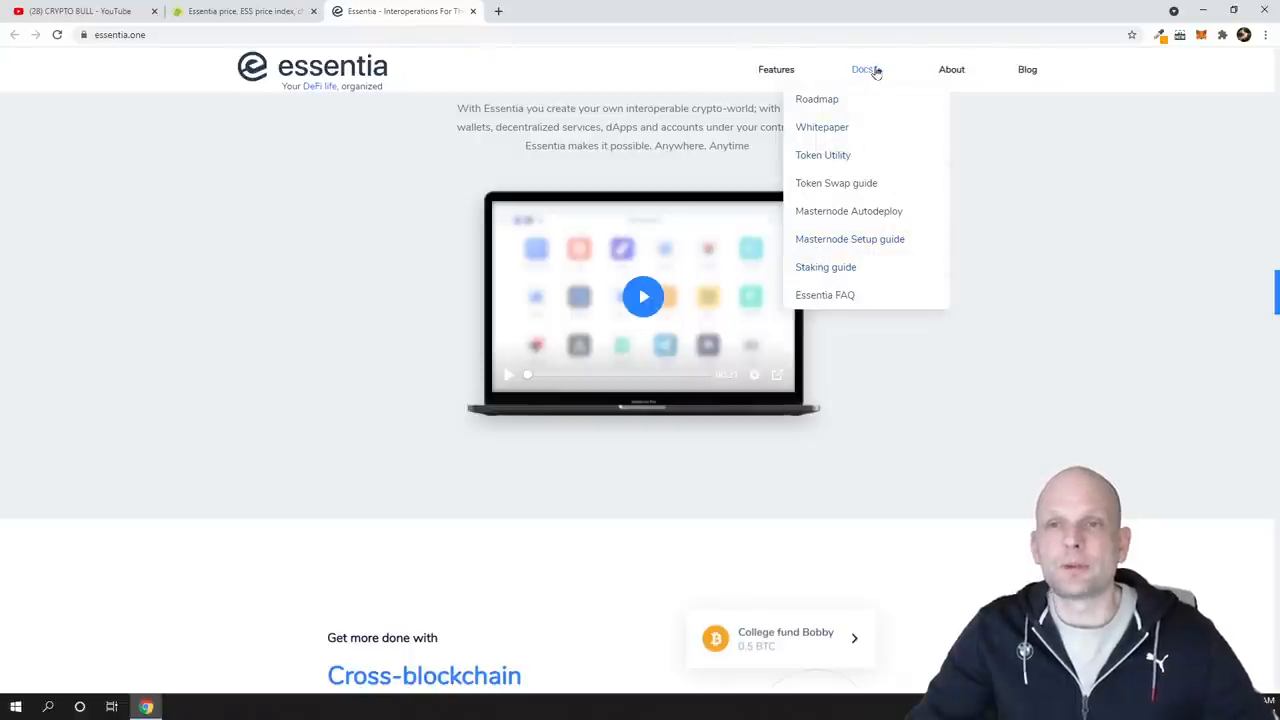
pyautogui.moveTo(824, 294)
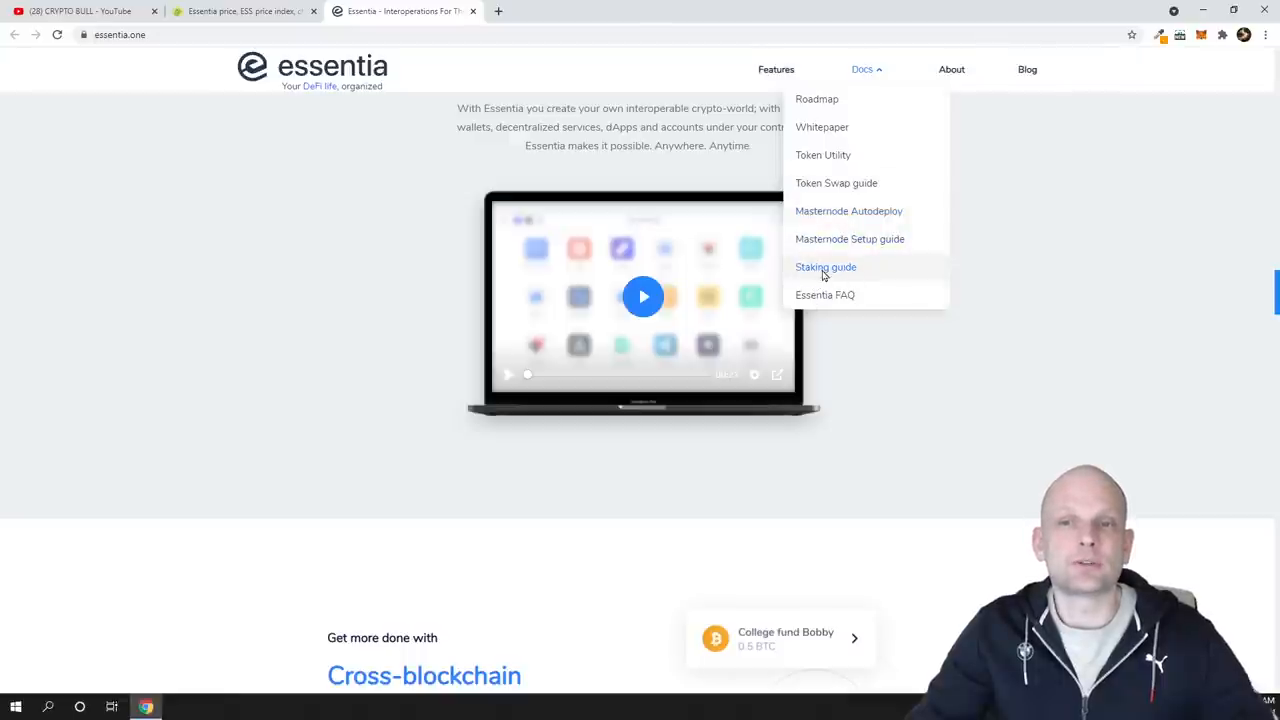
pyautogui.click(824, 268)
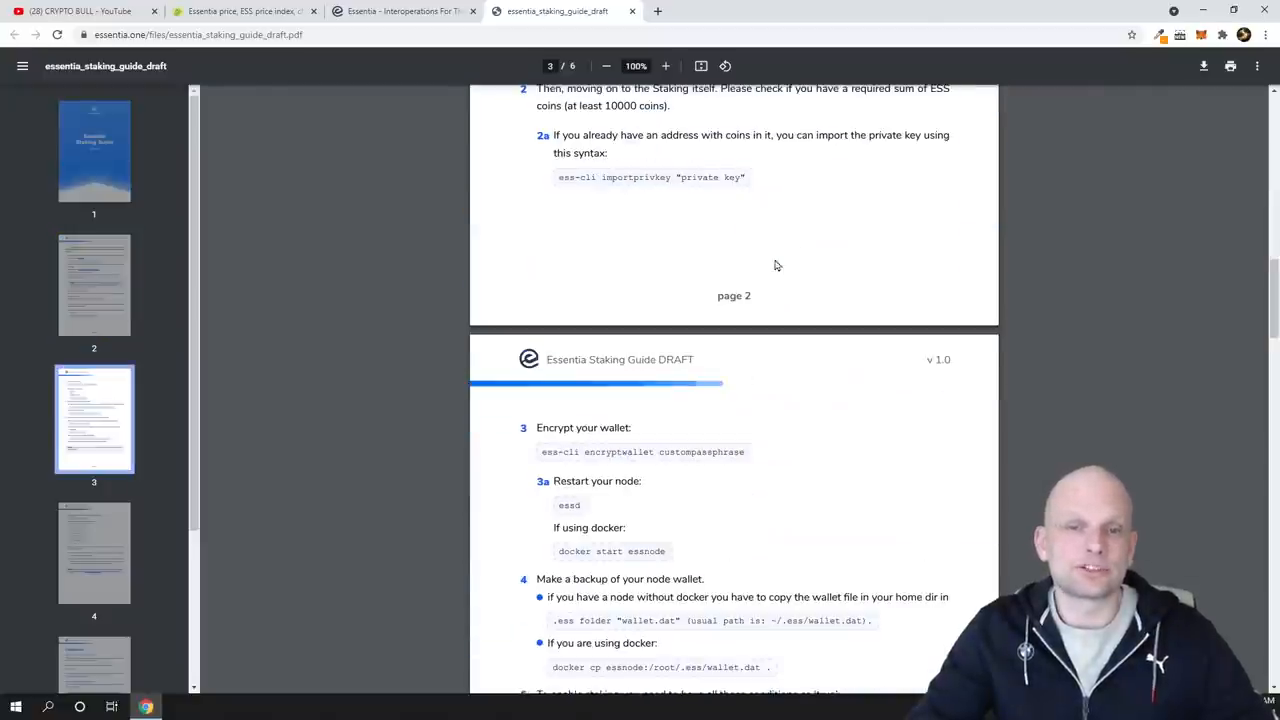
# Step: Leave the staking guide PDF and return to the CoinGecko Essentia (ESS) page at about $0.0077
pyautogui.click(400, 12)
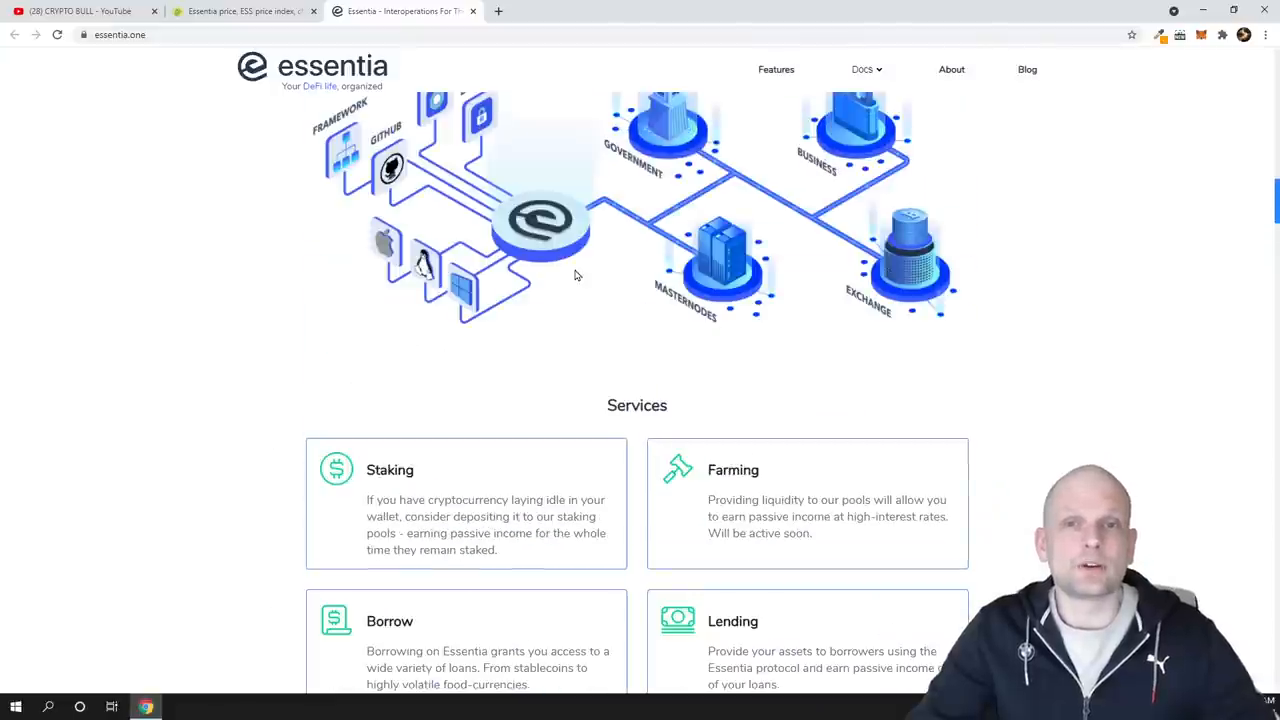
pyautogui.moveTo(244, 12)
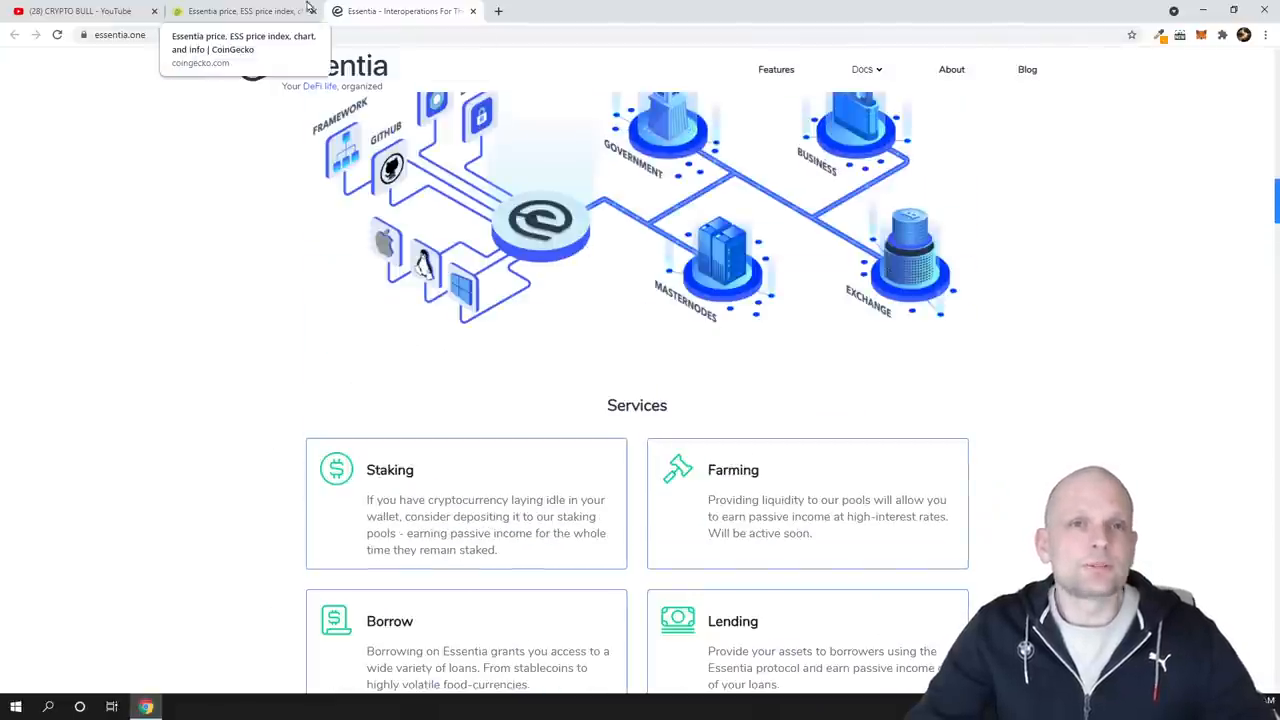
pyautogui.click(244, 12)
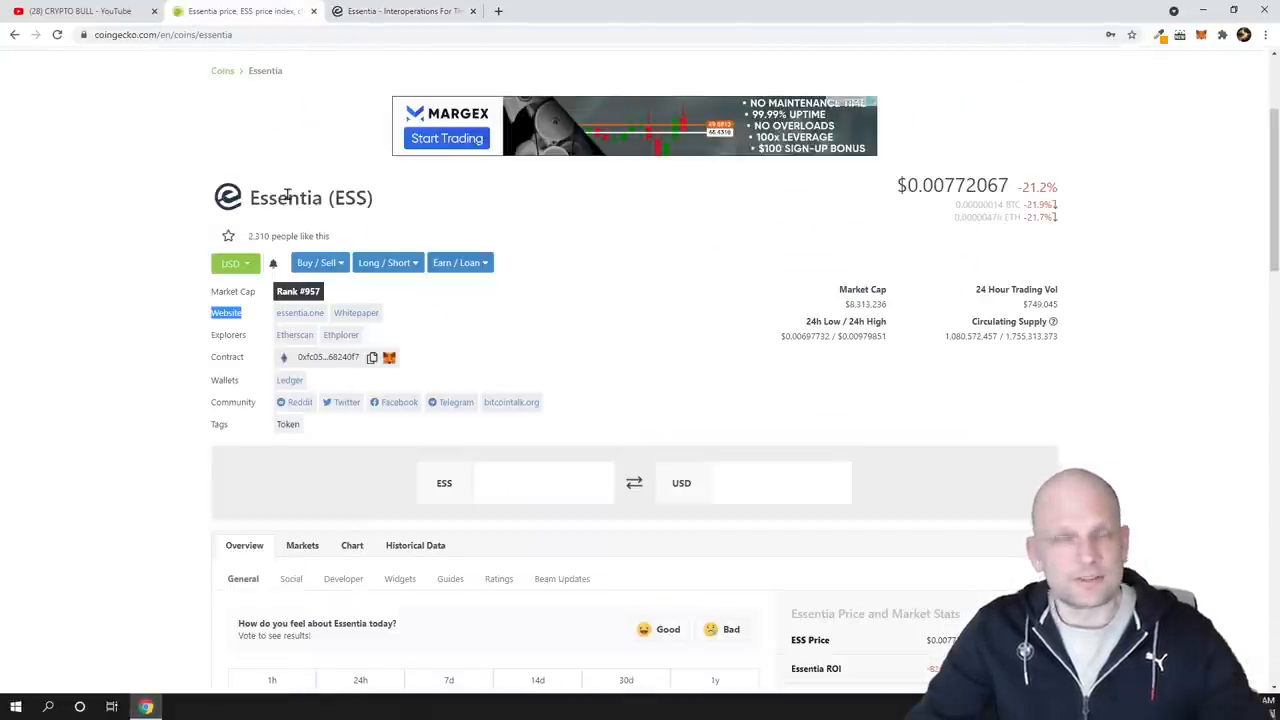